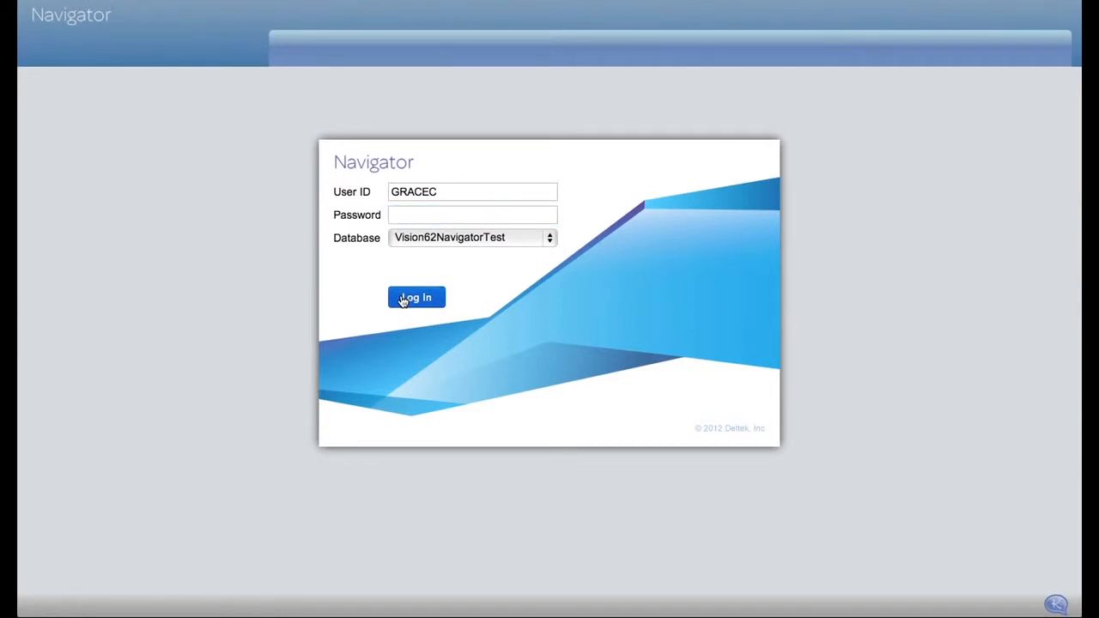
Log in to Deltek Vision Navigator from the login screen
{"action": "left_click", "coordinate": [417, 297]}
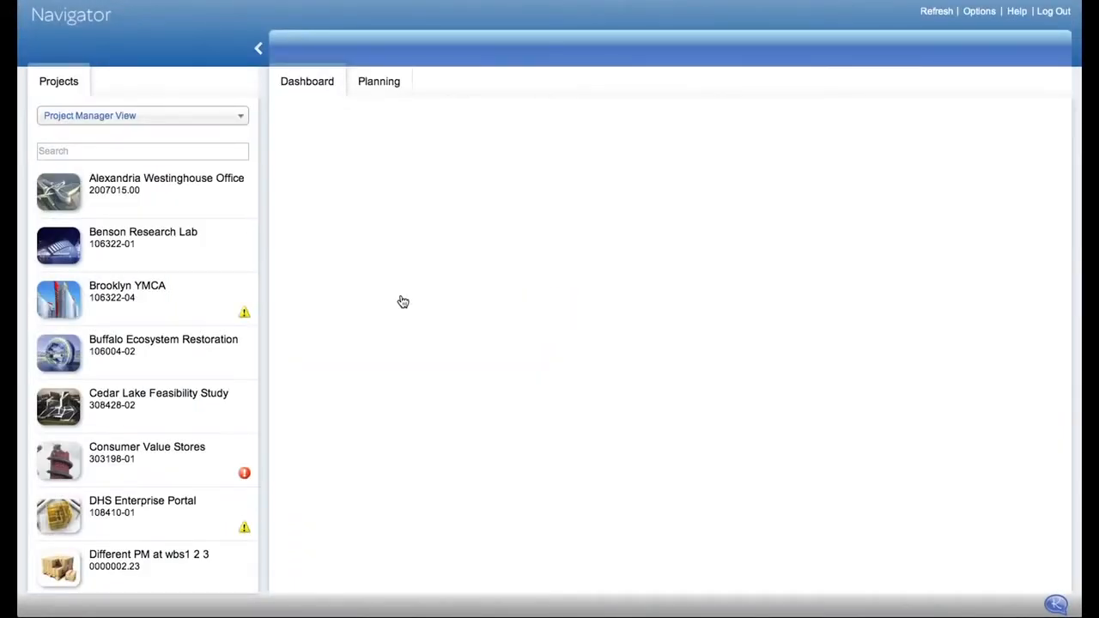
{"action": "mouse_move", "coordinate": [865, 93]}
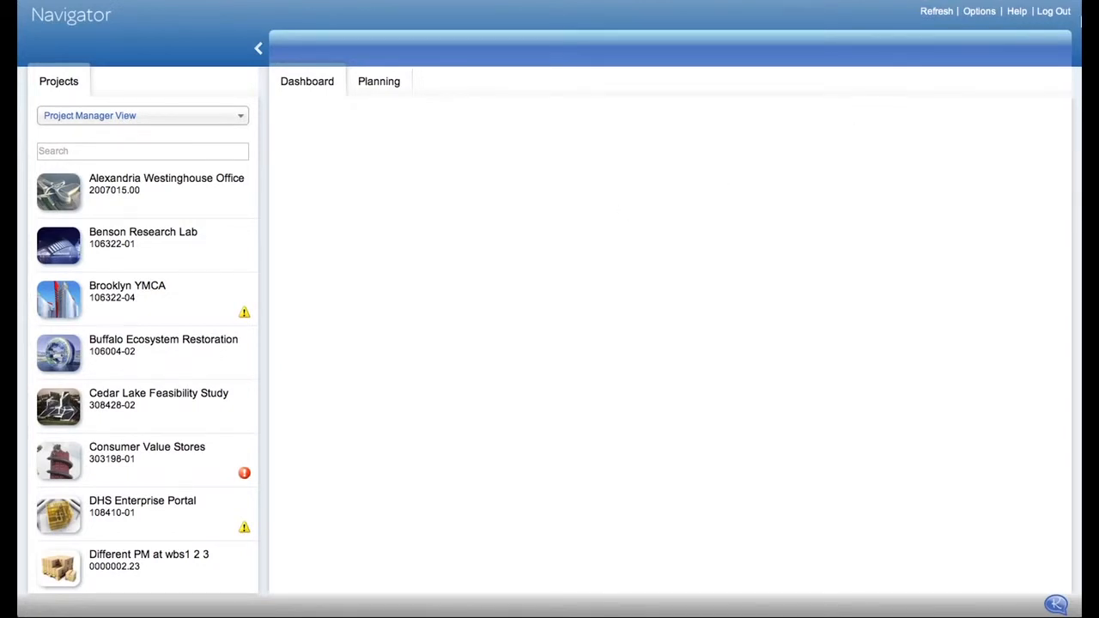
{"action": "mouse_move", "coordinate": [967, 24]}
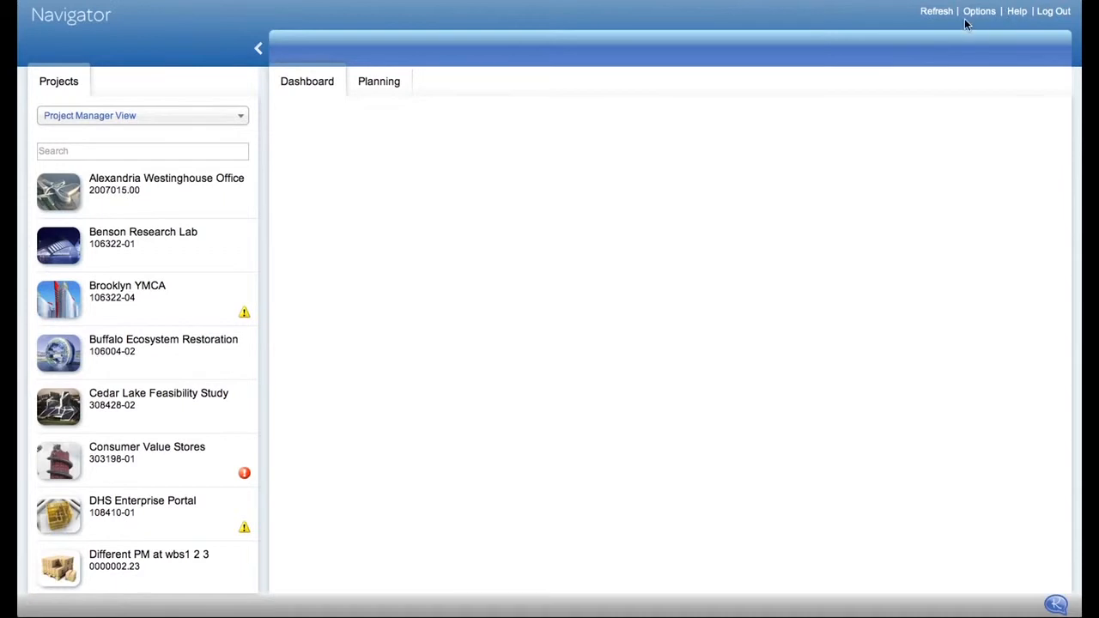
{"action": "mouse_move", "coordinate": [585, 168]}
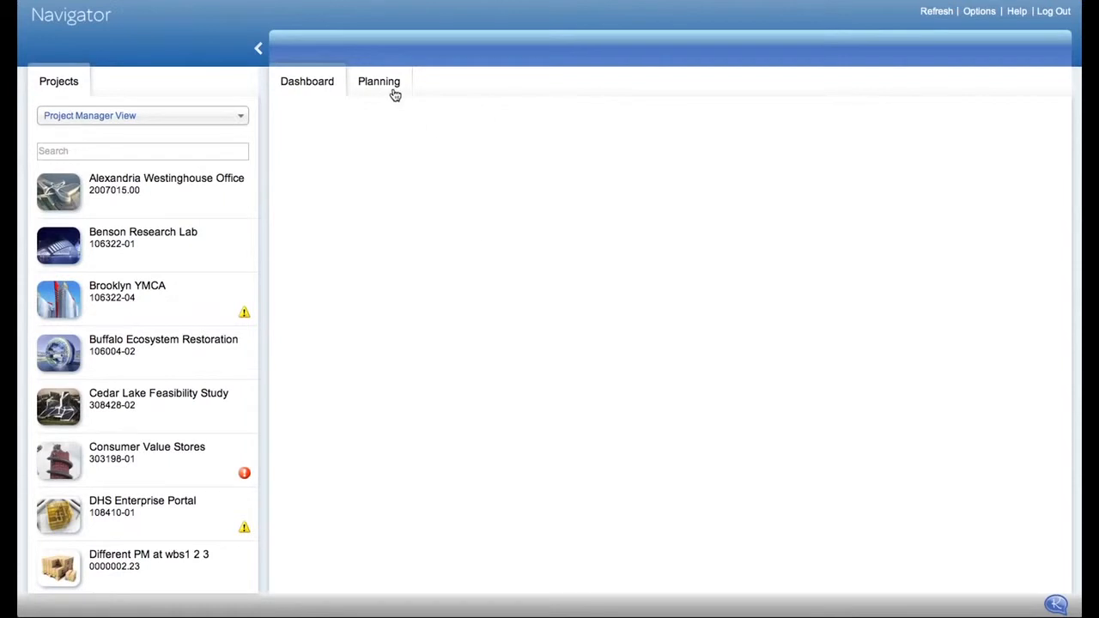
{"action": "mouse_move", "coordinate": [307, 87]}
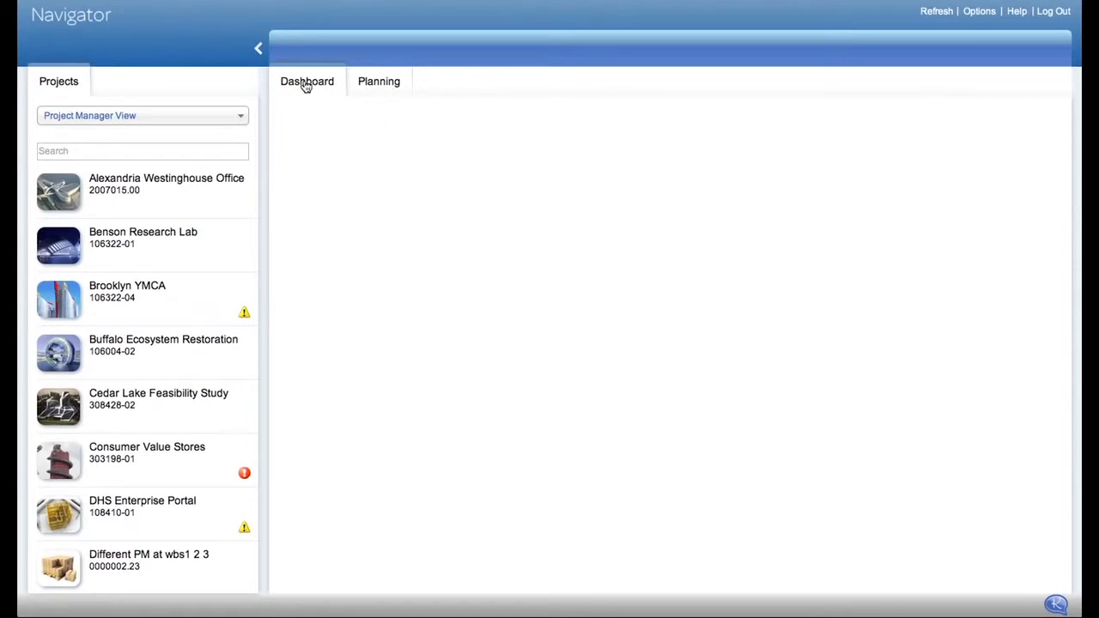
{"action": "mouse_move", "coordinate": [312, 144]}
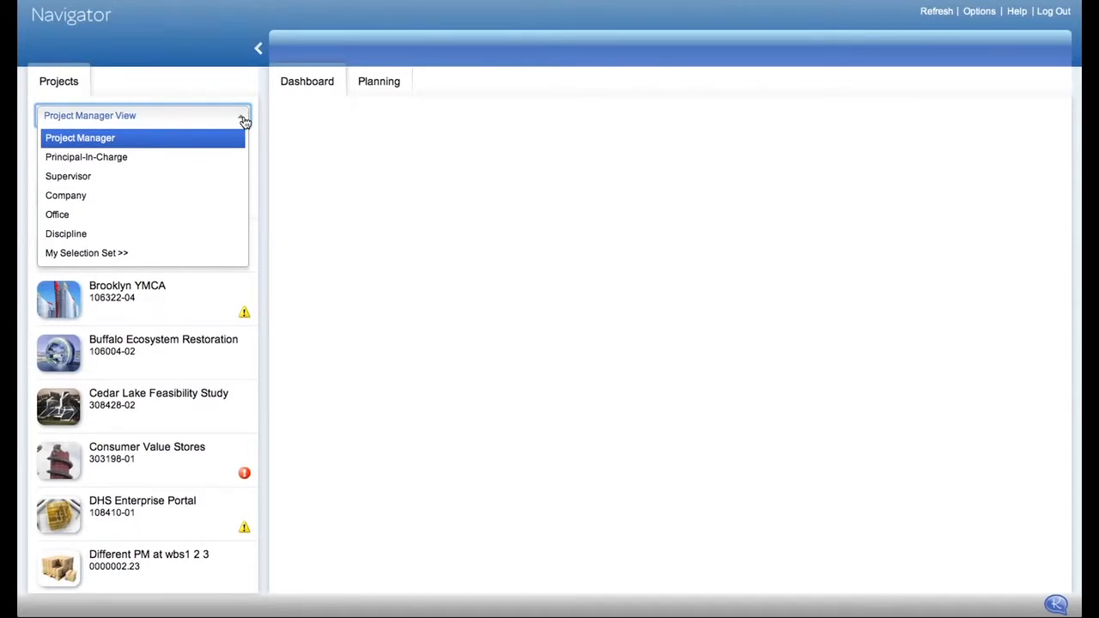
{"action": "mouse_move", "coordinate": [235, 129]}
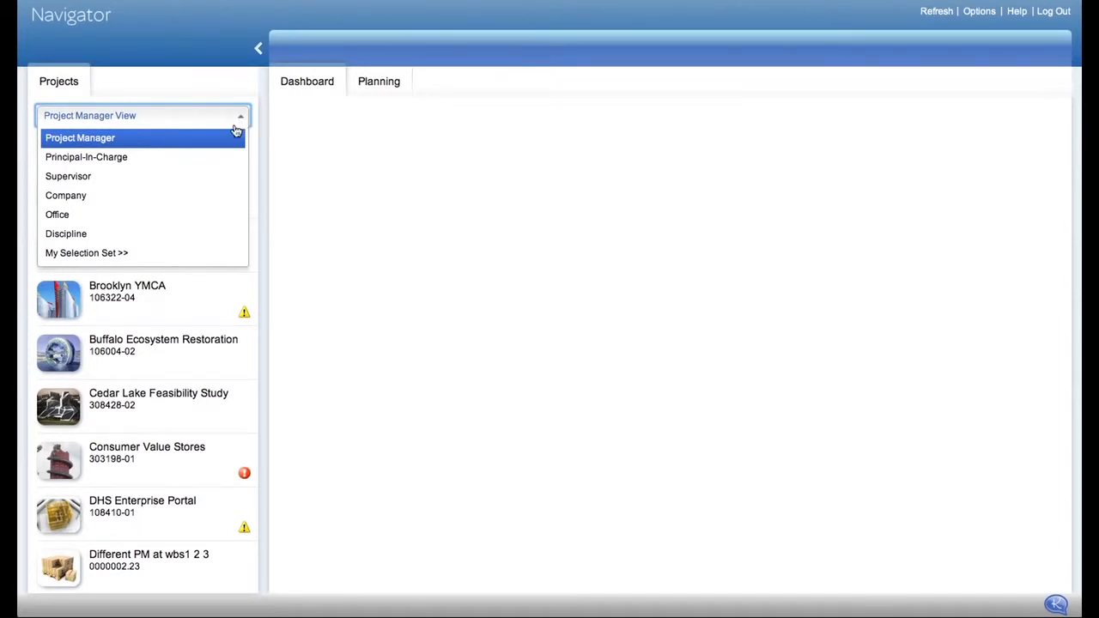
View projects by Principal-In-Charge, then Discipline, then apply a custom selection set
{"action": "left_click", "coordinate": [86, 156]}
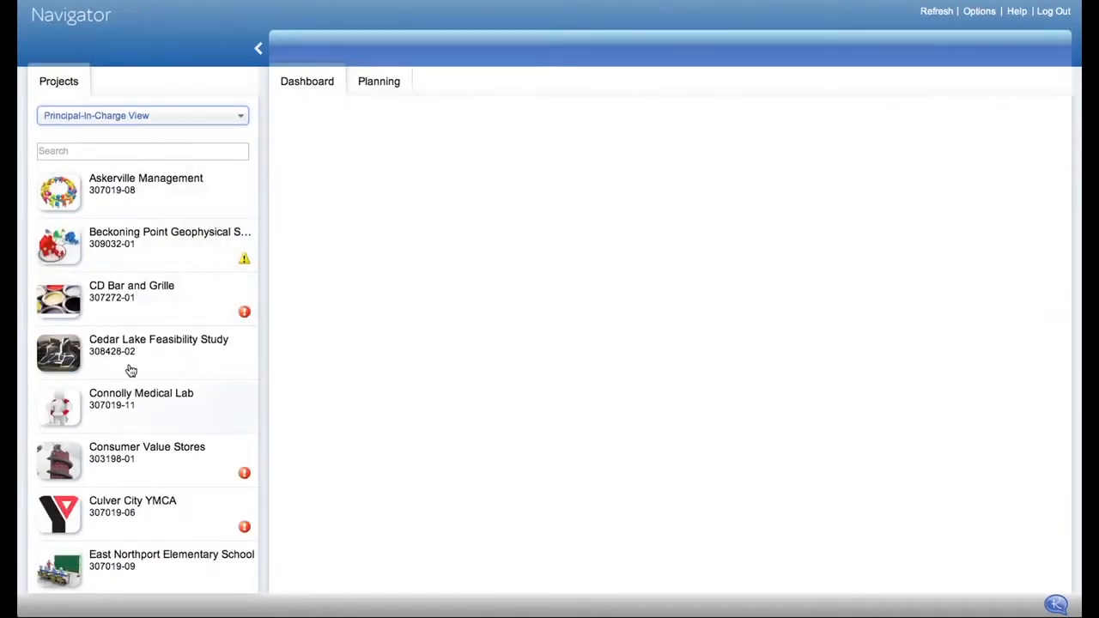
{"action": "mouse_move", "coordinate": [194, 190]}
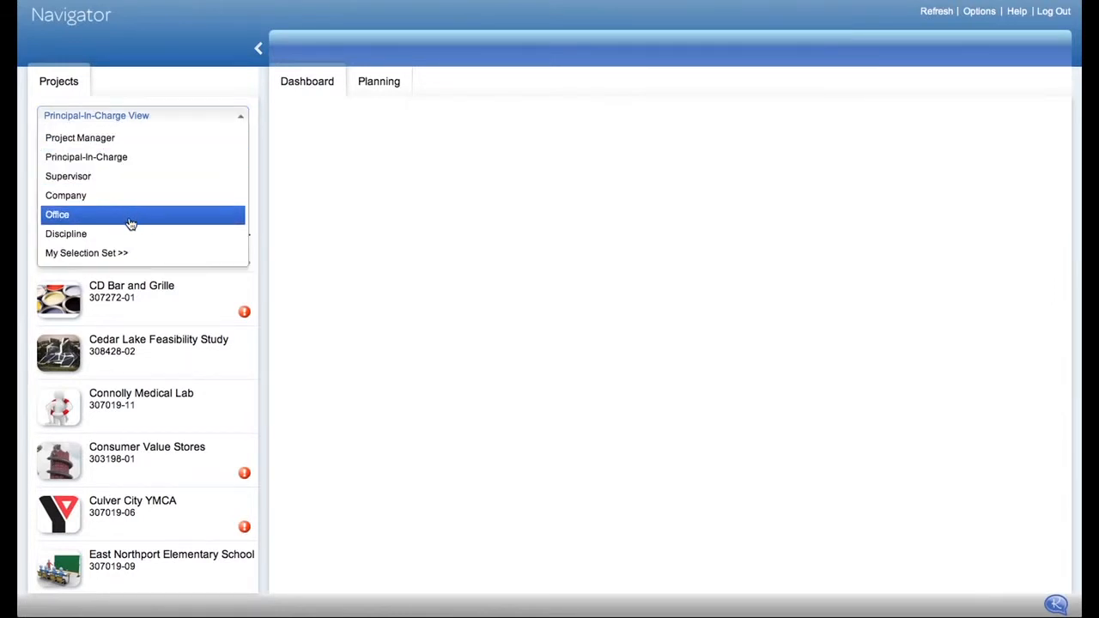
{"action": "left_click", "coordinate": [65, 234]}
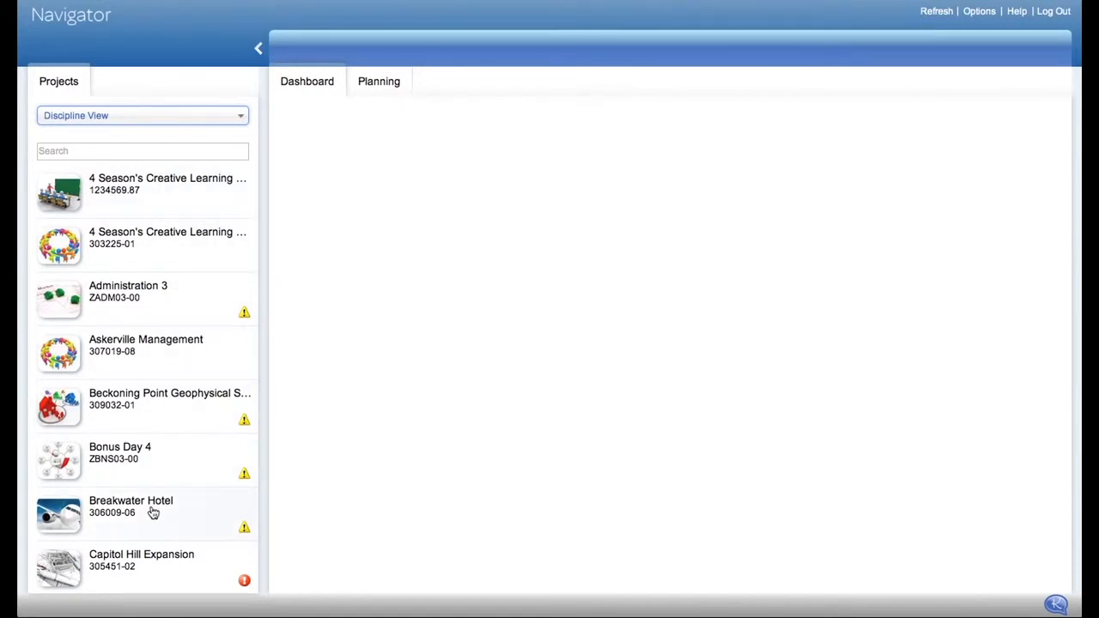
{"action": "mouse_move", "coordinate": [245, 119]}
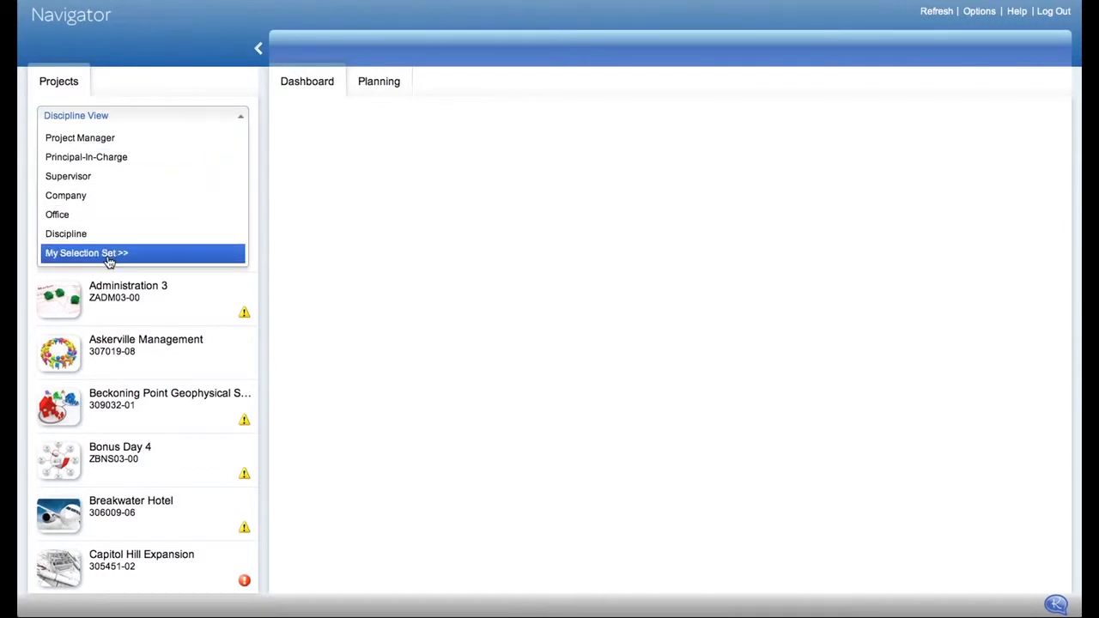
{"action": "left_click", "coordinate": [86, 252]}
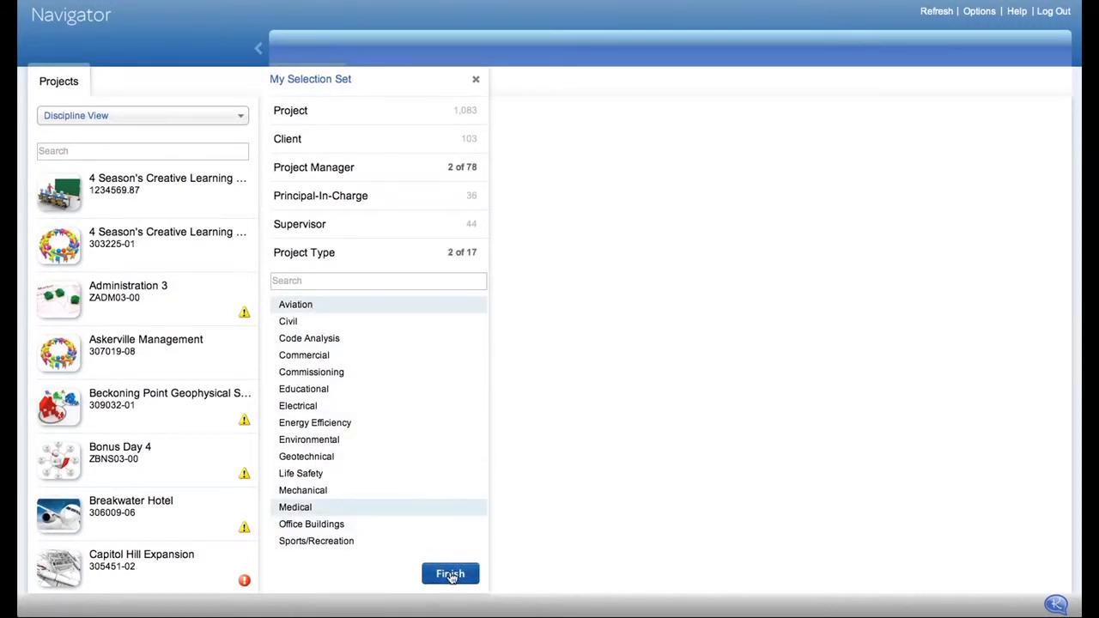
{"action": "left_click", "coordinate": [450, 574]}
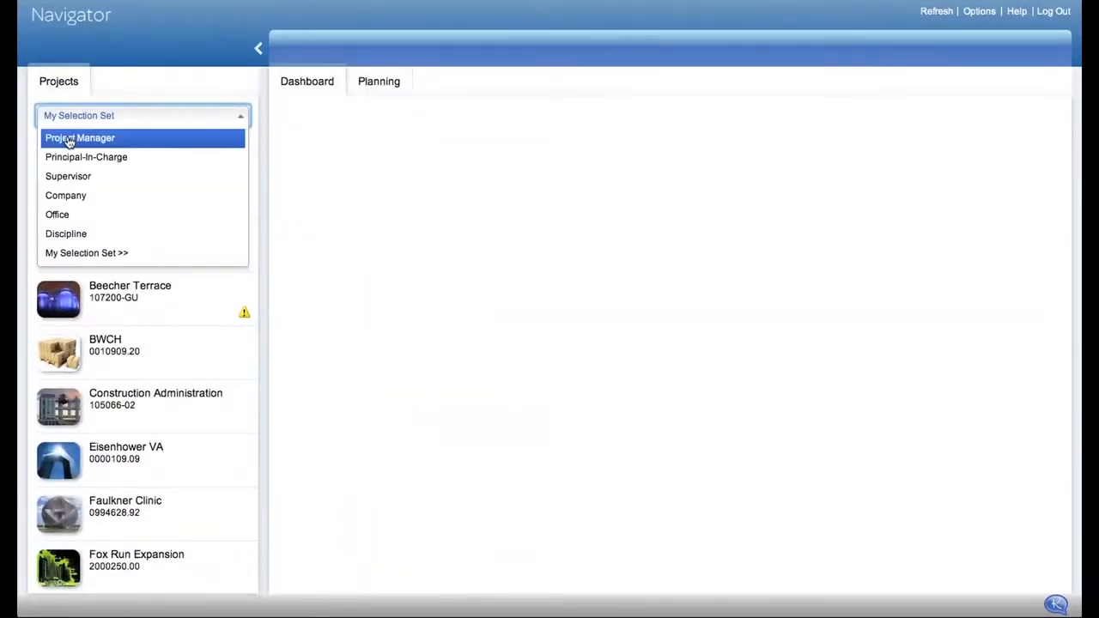
Switch the project list view back to Project Manager
{"action": "left_click", "coordinate": [79, 137]}
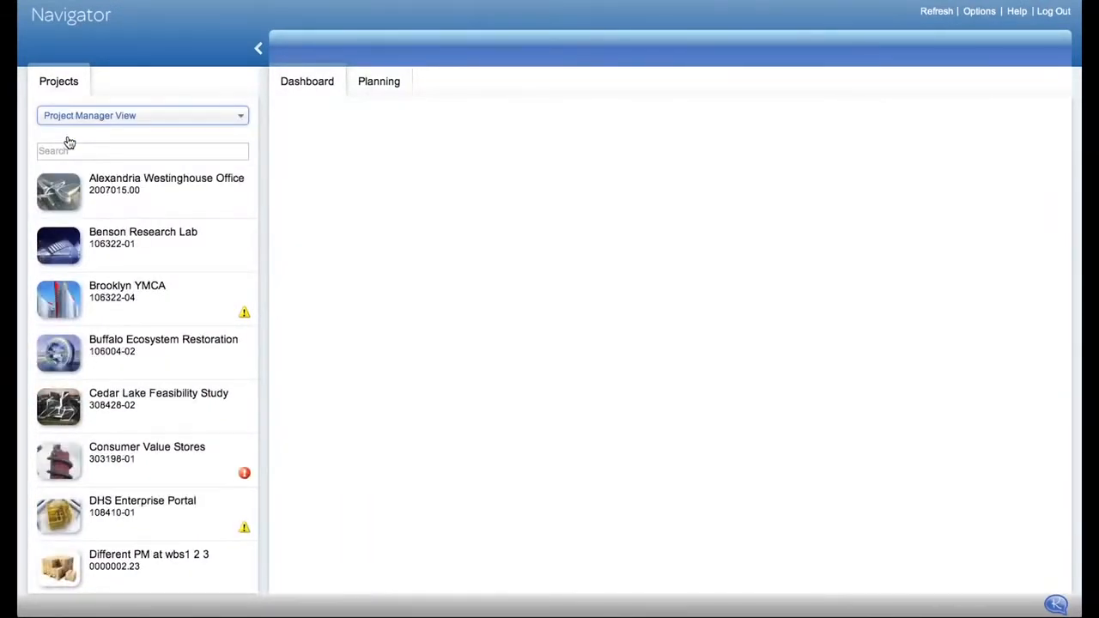
{"action": "mouse_move", "coordinate": [367, 292]}
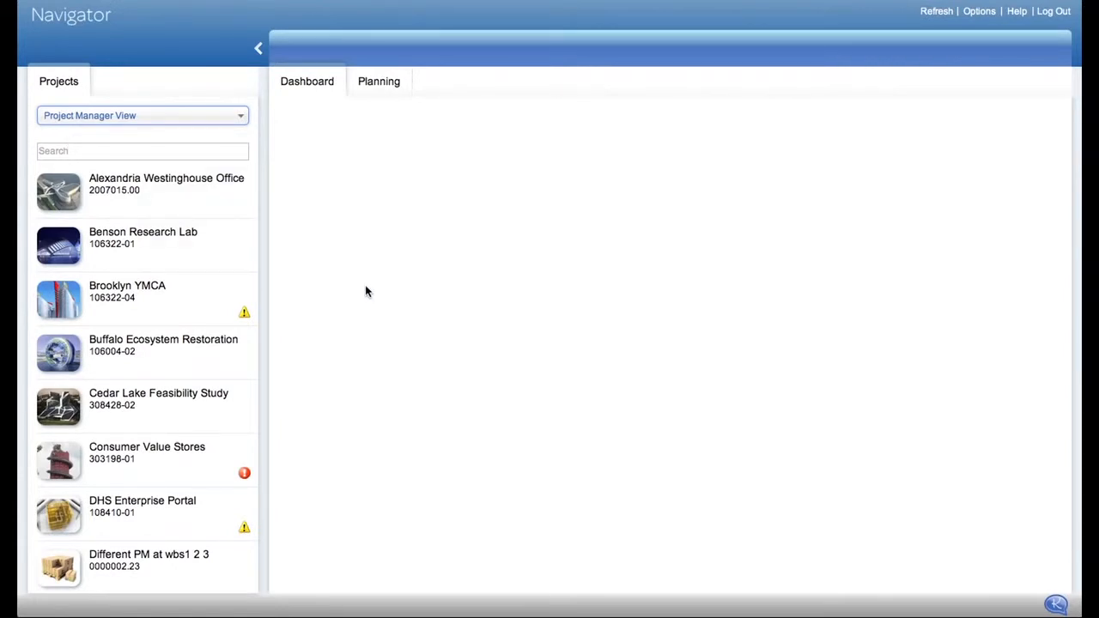
{"action": "mouse_move", "coordinate": [411, 317]}
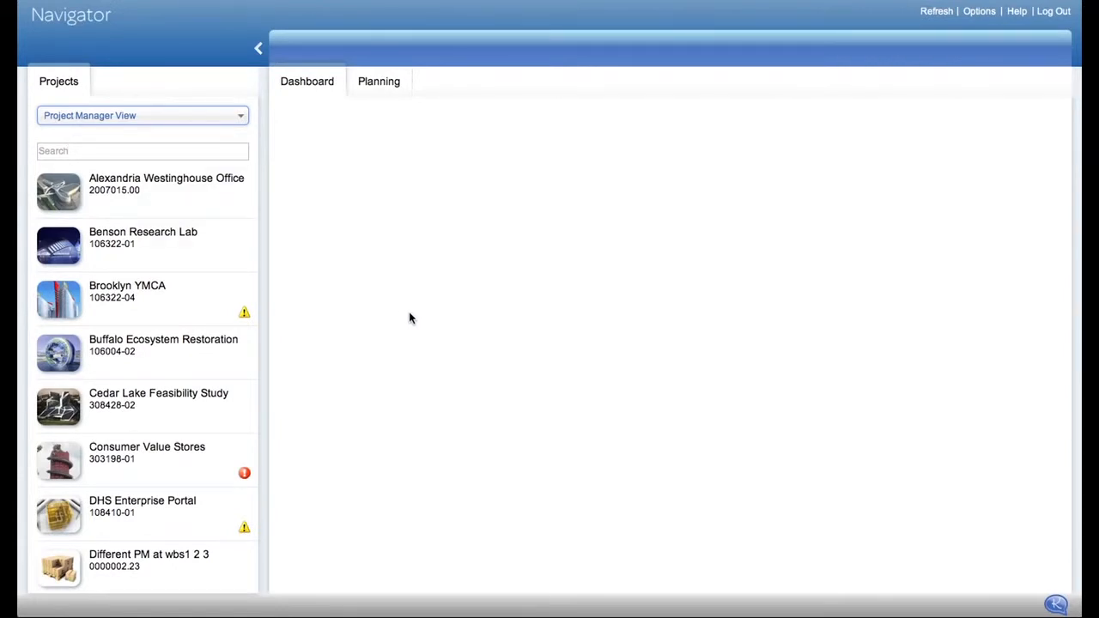
{"action": "mouse_move", "coordinate": [248, 319]}
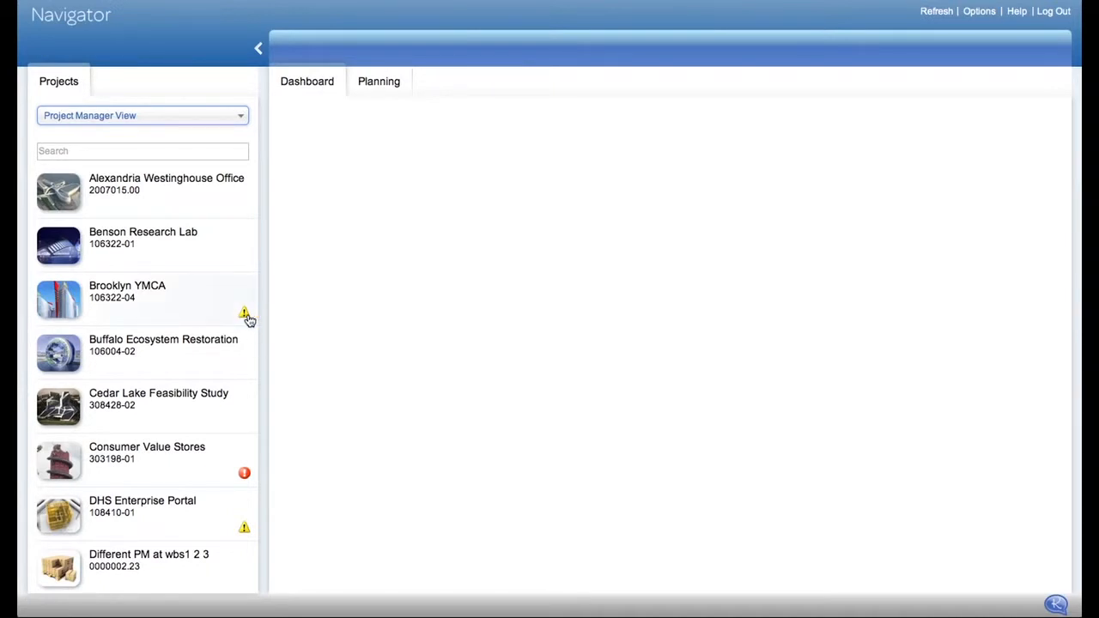
{"action": "mouse_move", "coordinate": [245, 313]}
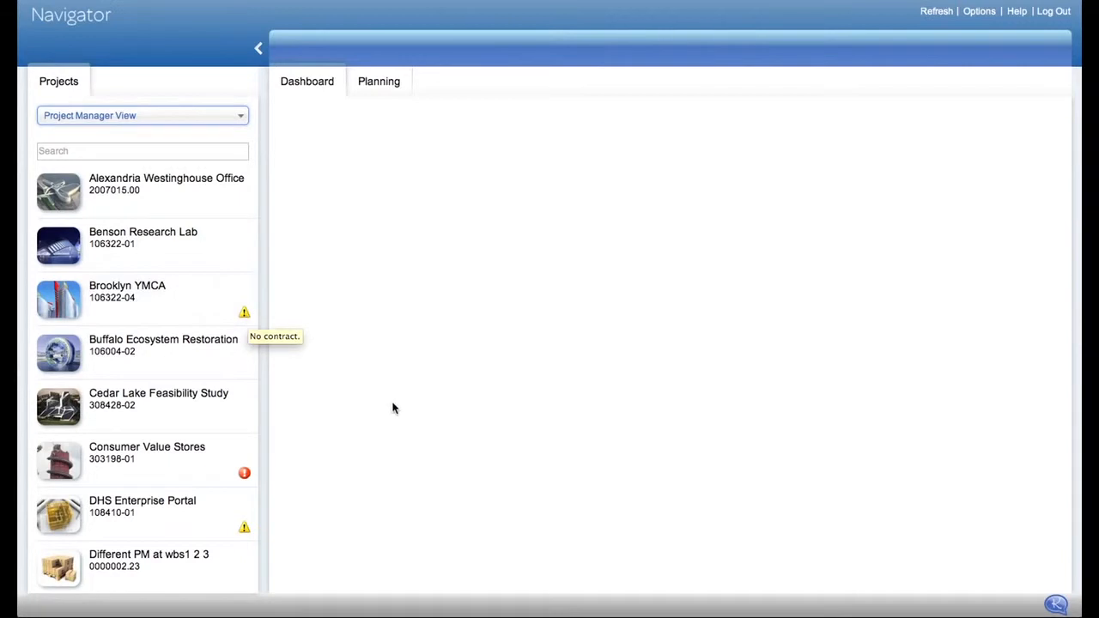
{"action": "mouse_move", "coordinate": [245, 472]}
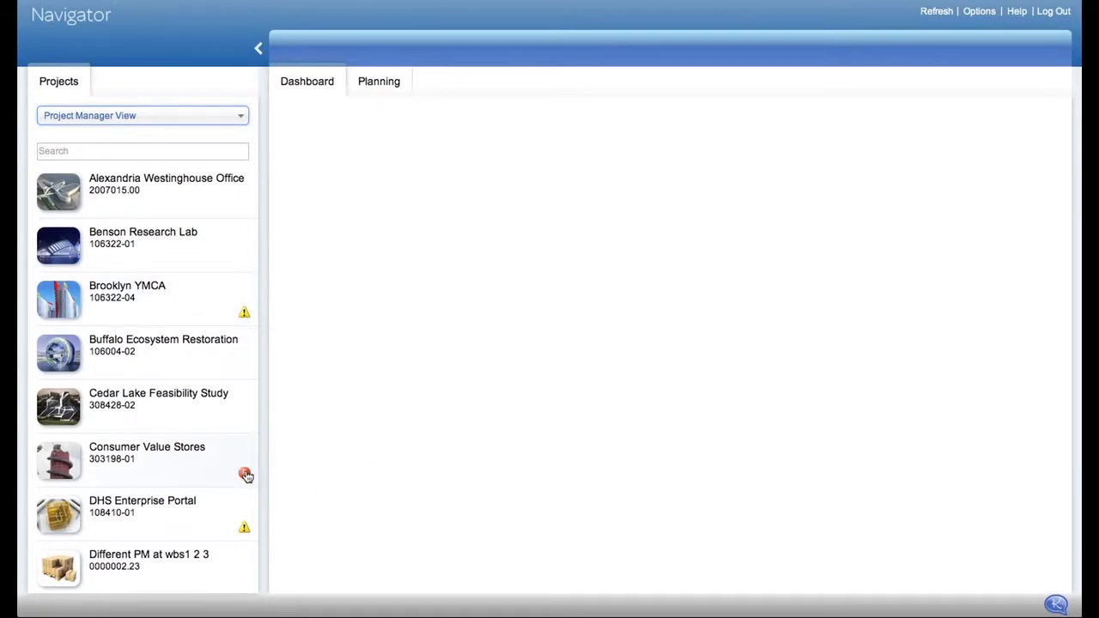
{"action": "mouse_move", "coordinate": [245, 475]}
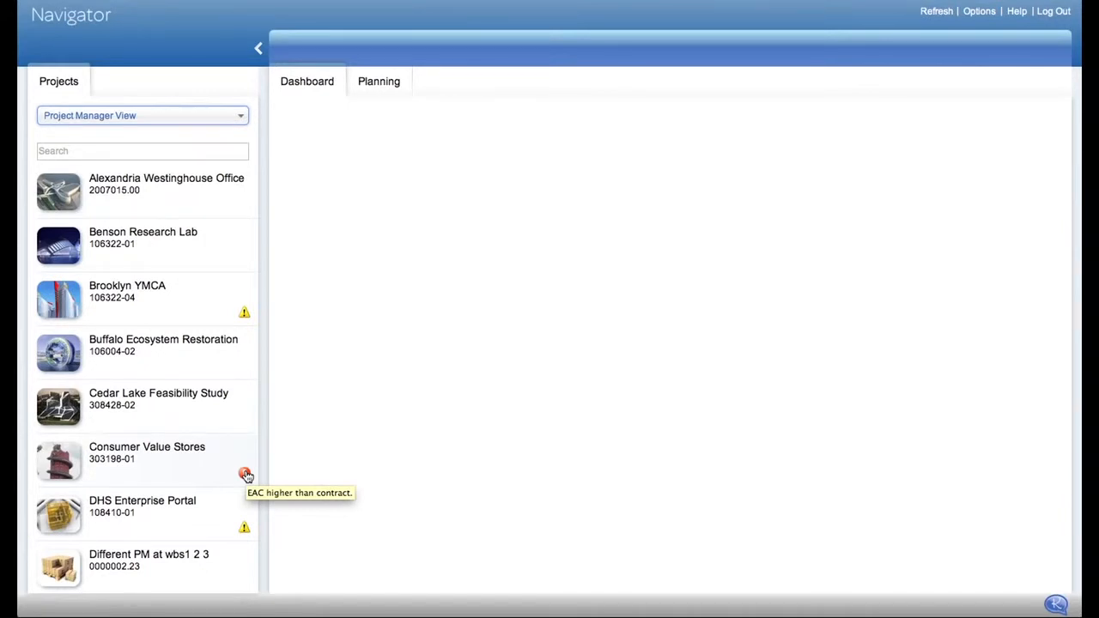
{"action": "mouse_move", "coordinate": [166, 254]}
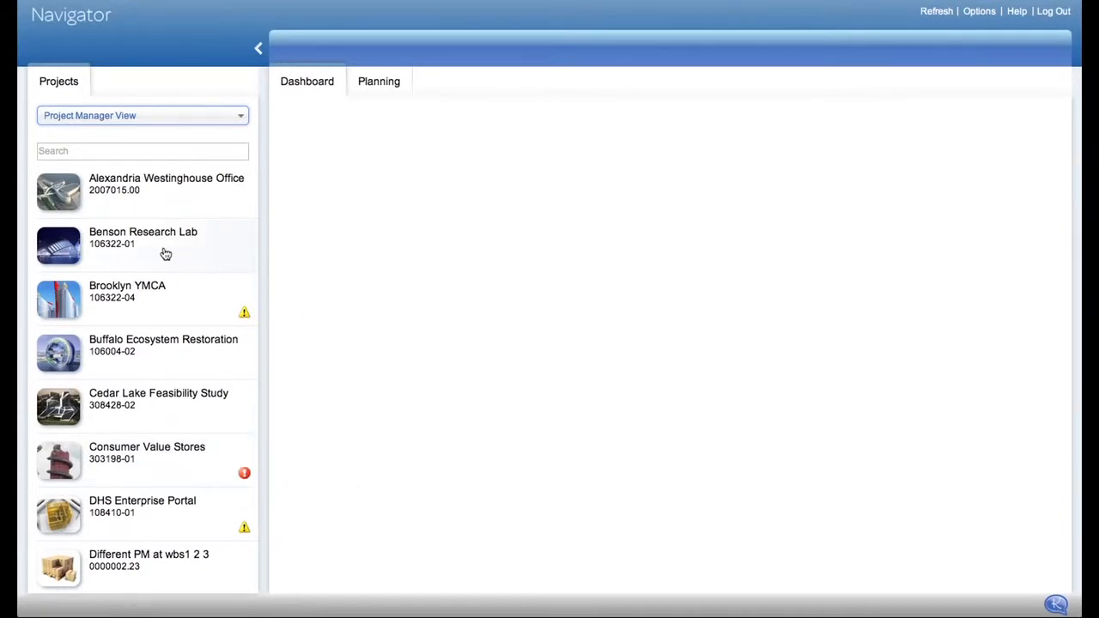
Open Benson Research Lab, enlarge Labor Plan Summary, and keep Aged Accounts Receivable in place
{"action": "left_click", "coordinate": [142, 237]}
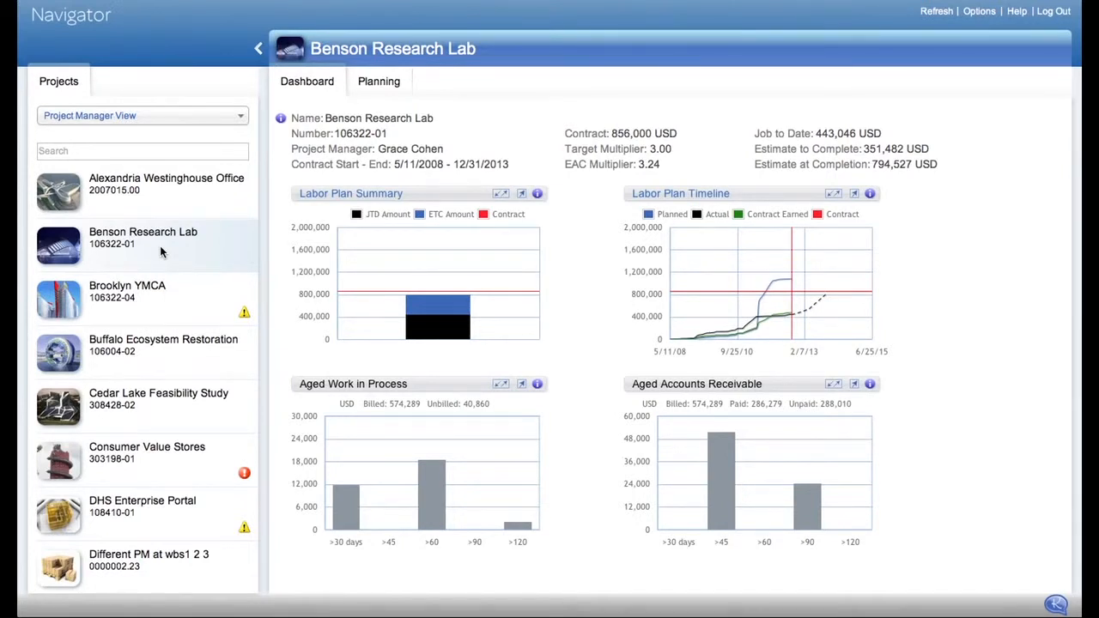
{"action": "mouse_move", "coordinate": [425, 149]}
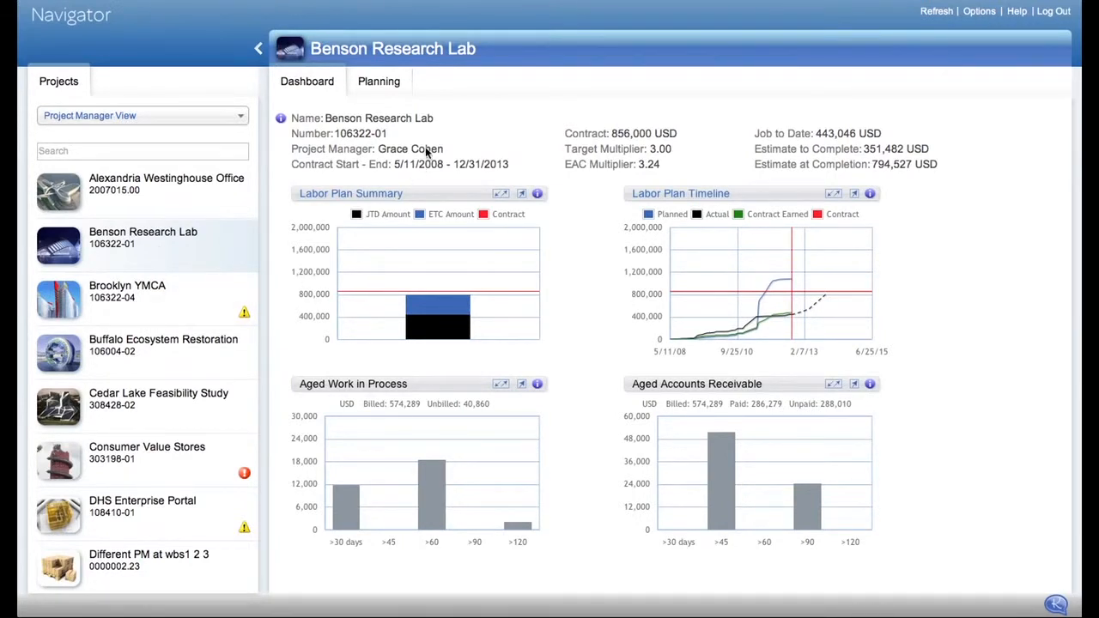
{"action": "mouse_move", "coordinate": [885, 150]}
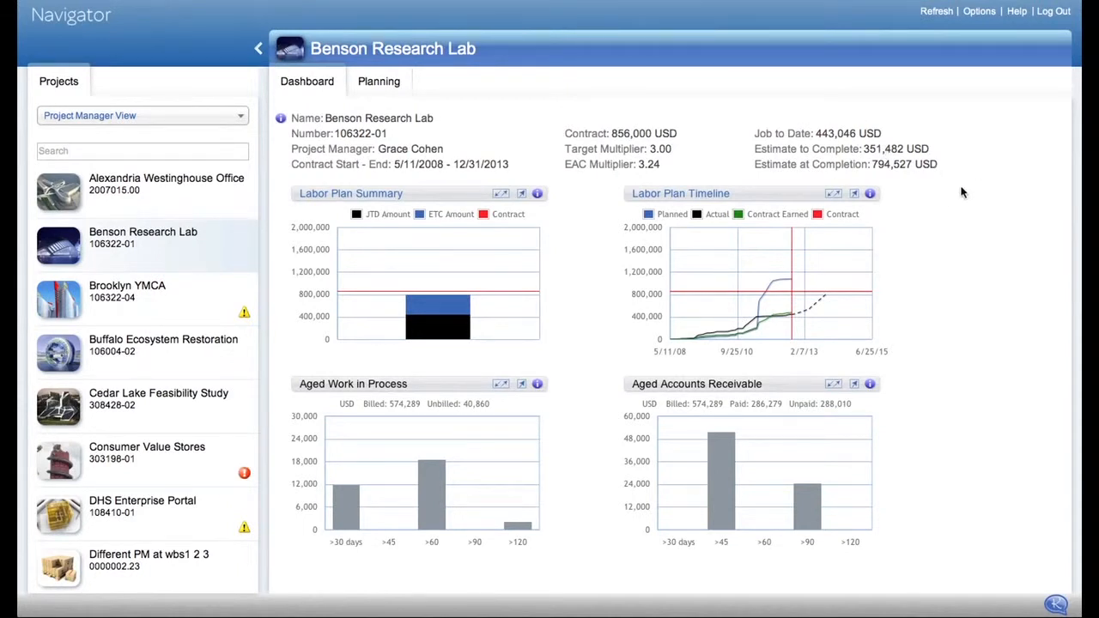
{"action": "mouse_move", "coordinate": [975, 189]}
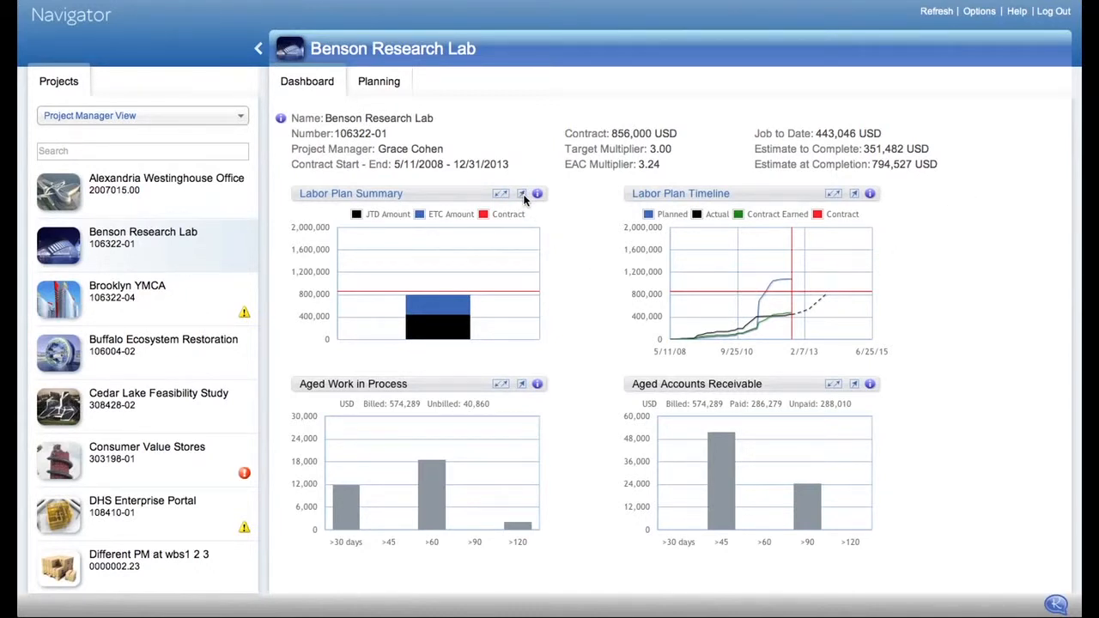
{"action": "left_click", "coordinate": [501, 193]}
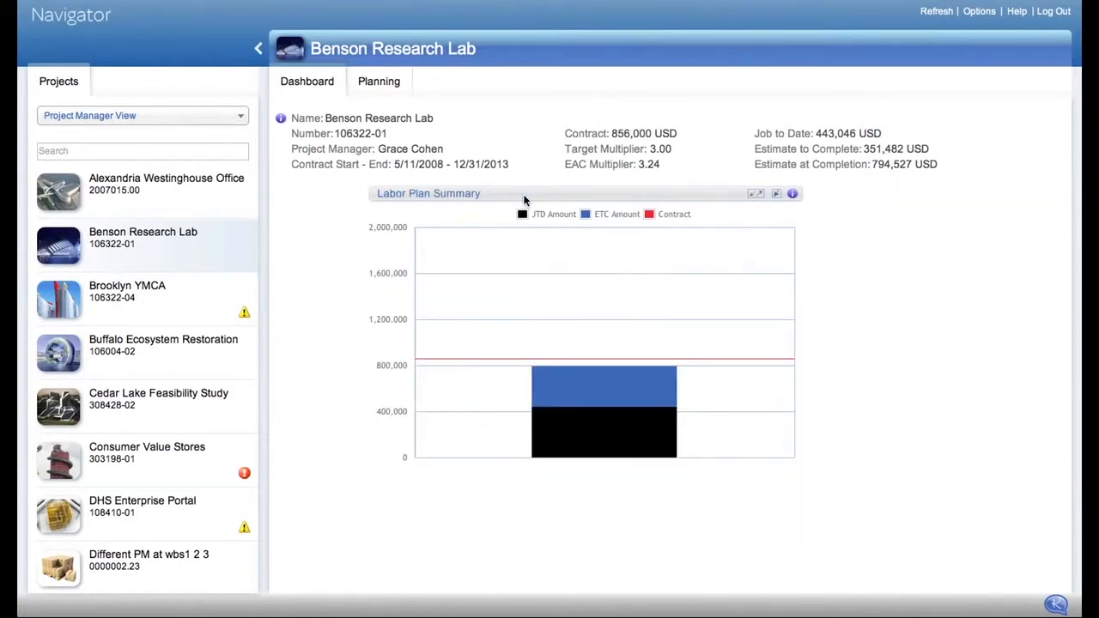
{"action": "mouse_move", "coordinate": [706, 221]}
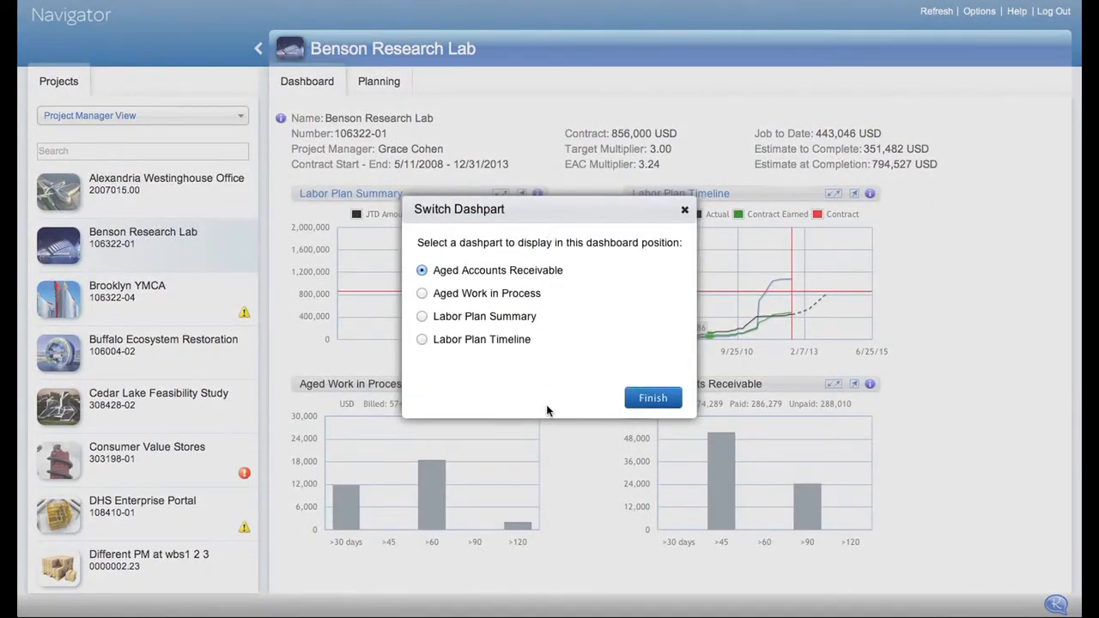
{"action": "mouse_move", "coordinate": [652, 398]}
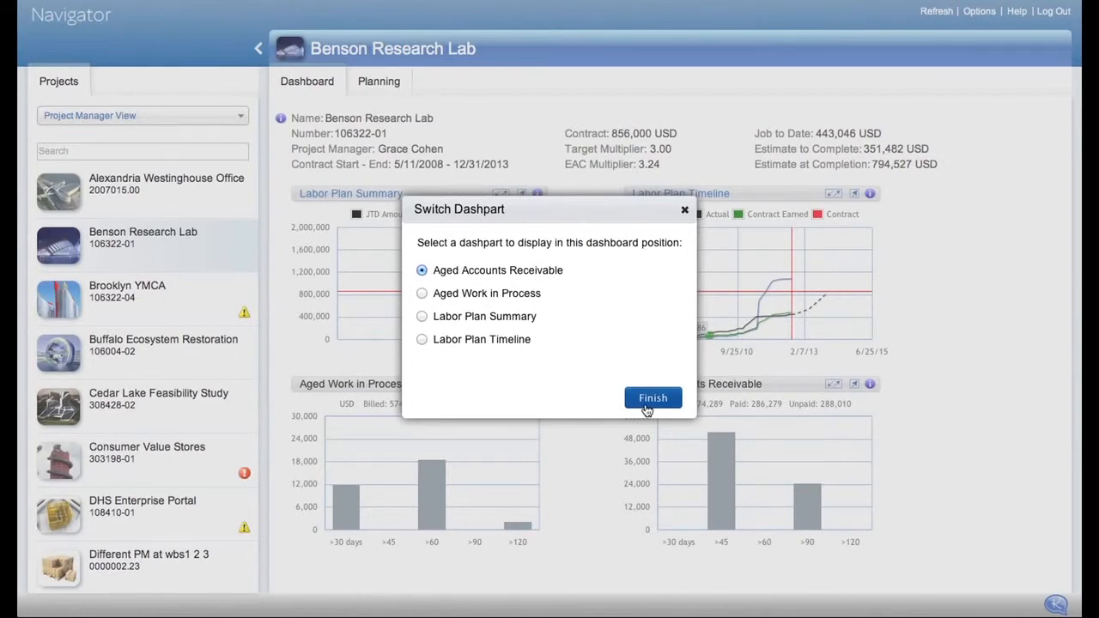
{"action": "left_click", "coordinate": [653, 397]}
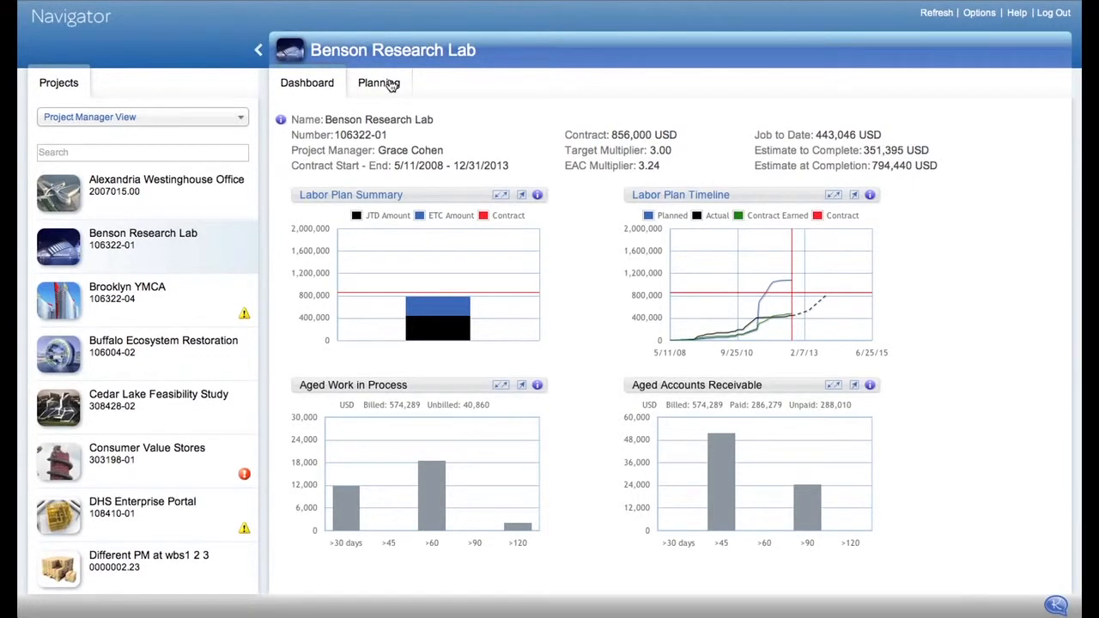
{"action": "left_click", "coordinate": [378, 82]}
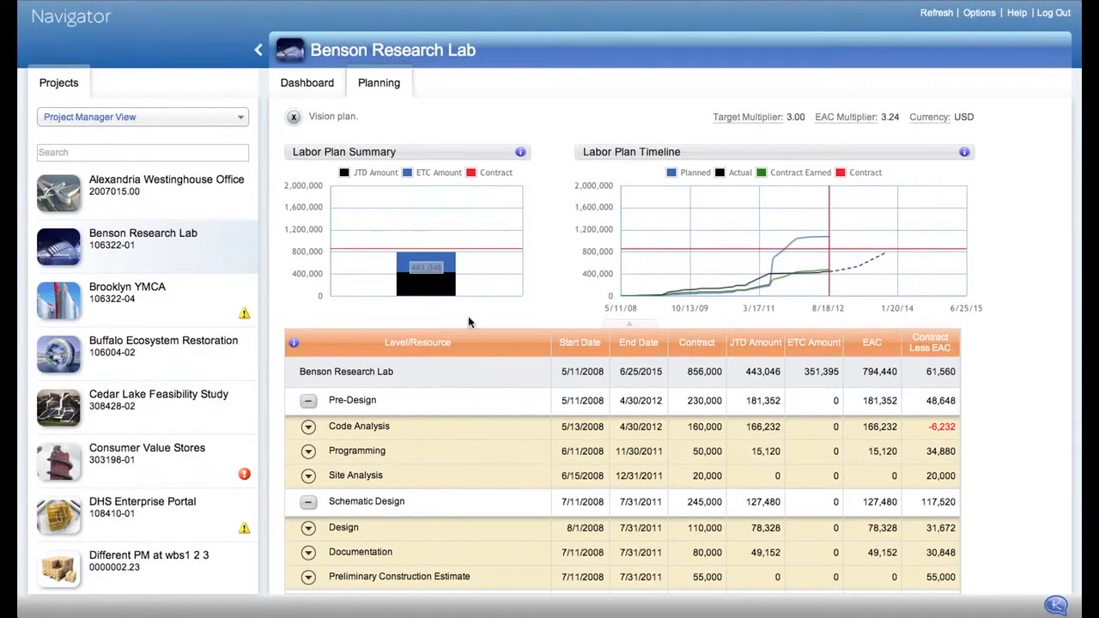
{"action": "mouse_move", "coordinate": [492, 252]}
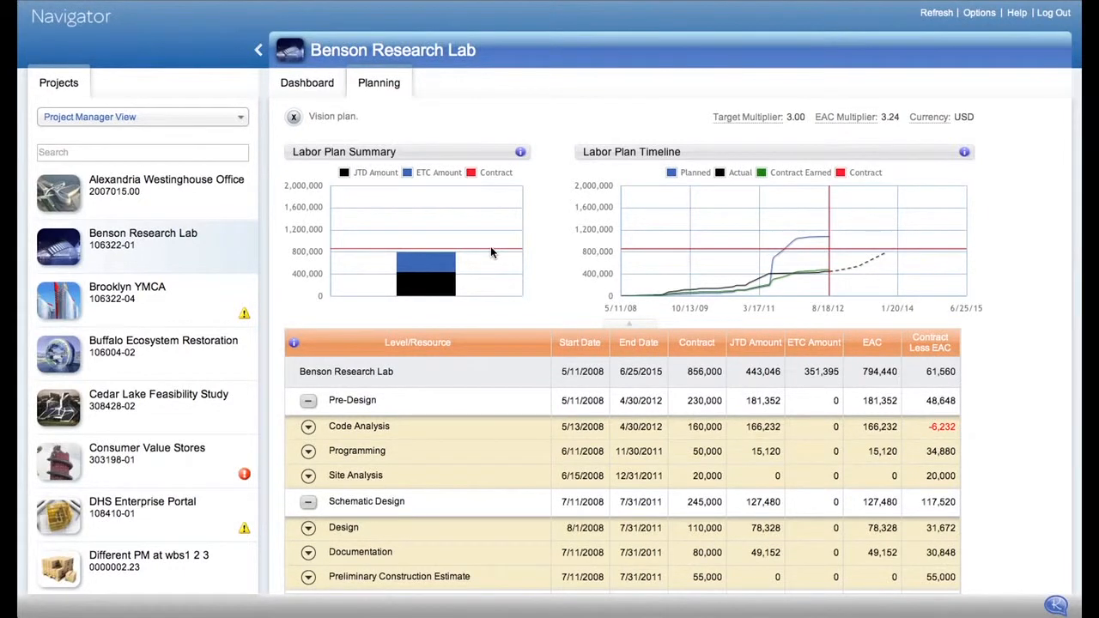
{"action": "mouse_move", "coordinate": [707, 227]}
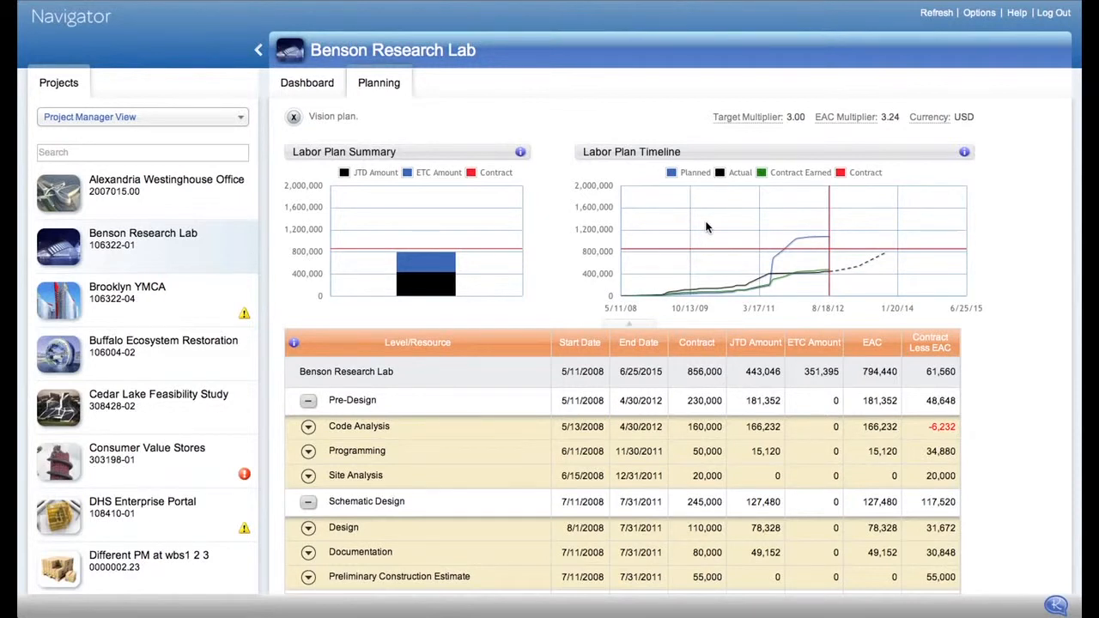
{"action": "mouse_move", "coordinate": [518, 464]}
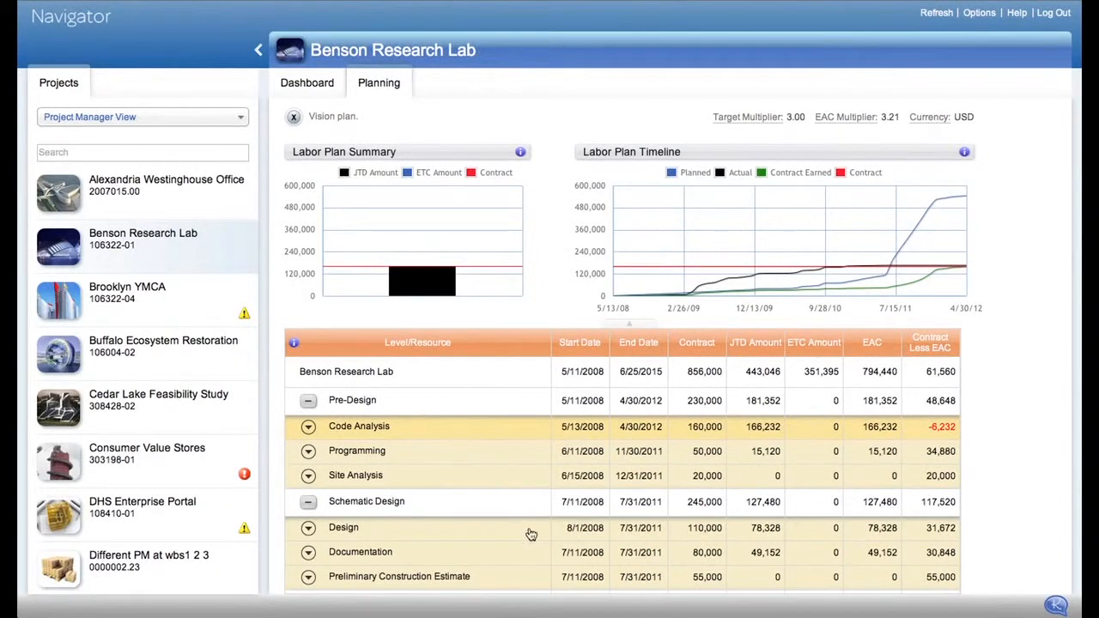
{"action": "scroll", "scroll_direction": "down", "scroll_amount": 3}
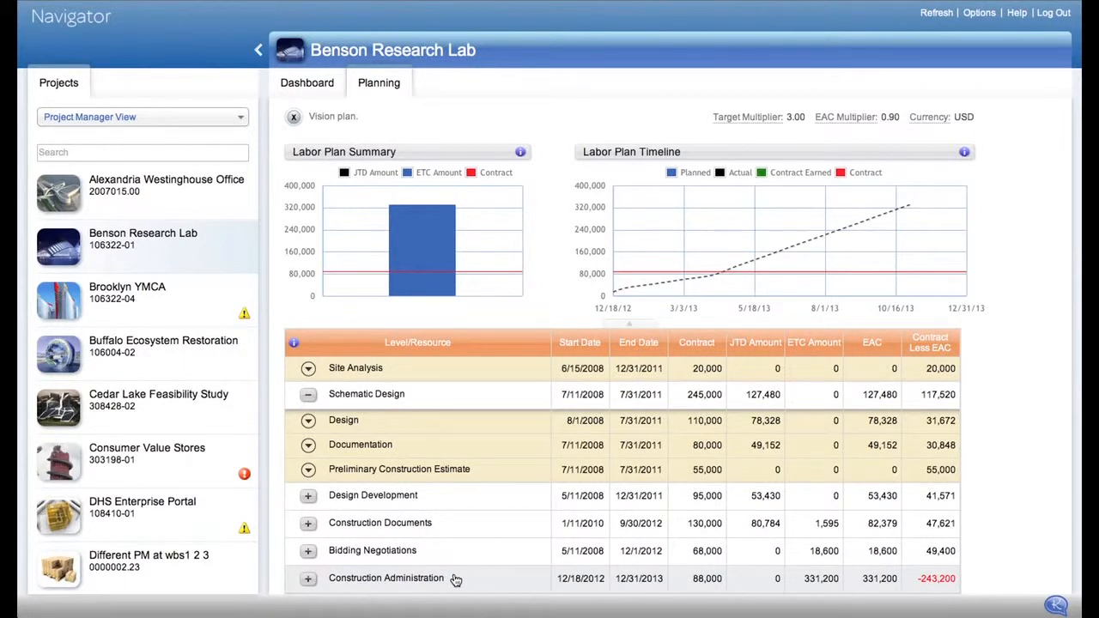
{"action": "mouse_move", "coordinate": [527, 426]}
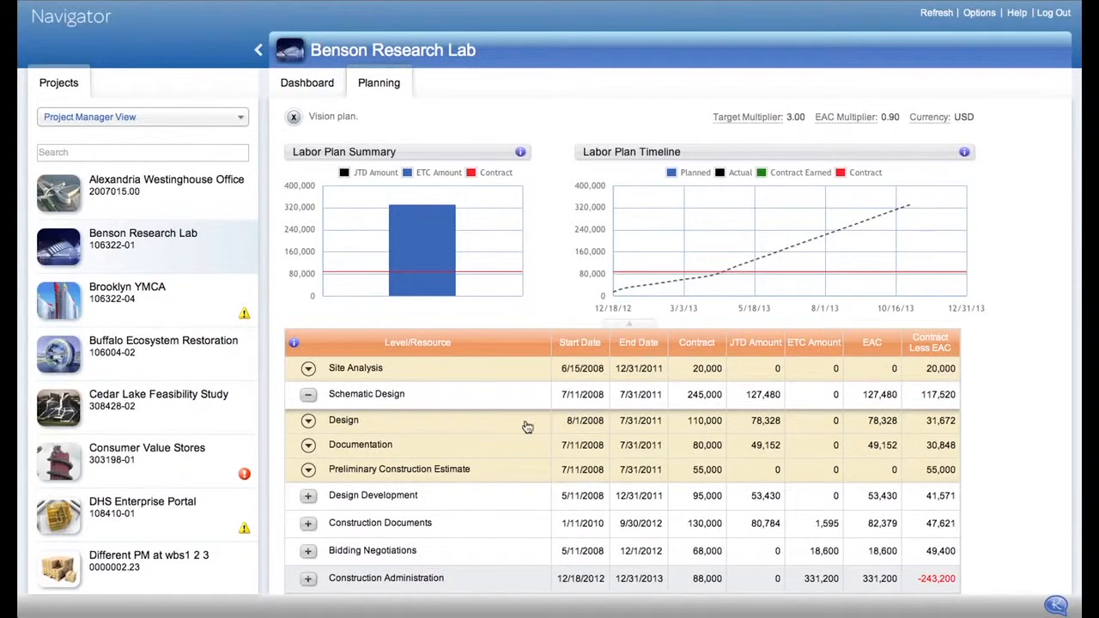
{"action": "mouse_move", "coordinate": [493, 323]}
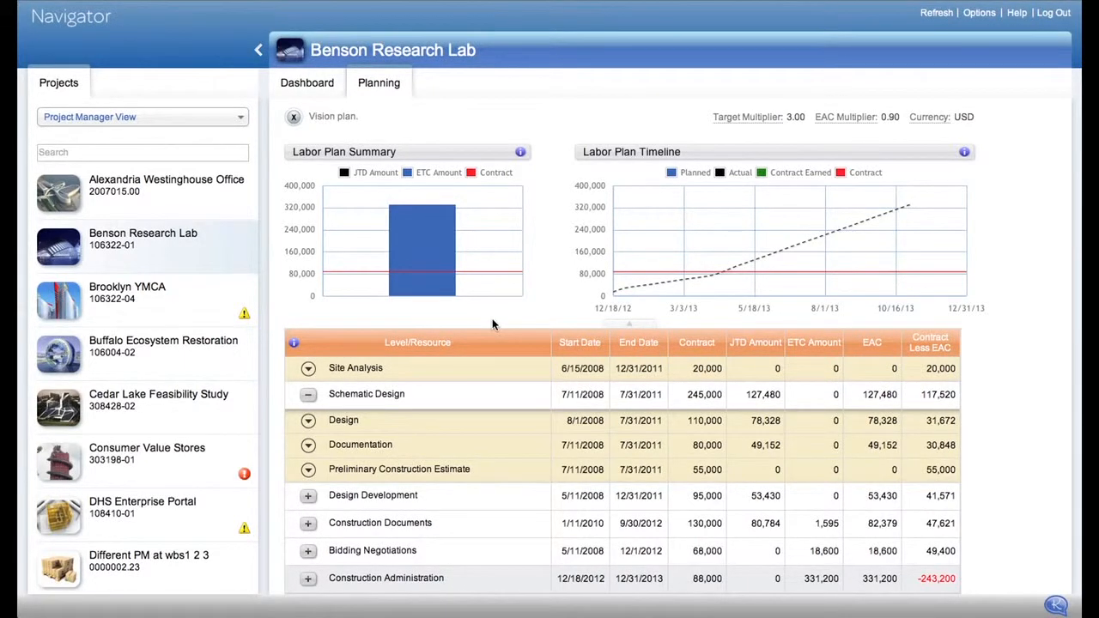
{"action": "mouse_move", "coordinate": [176, 161]}
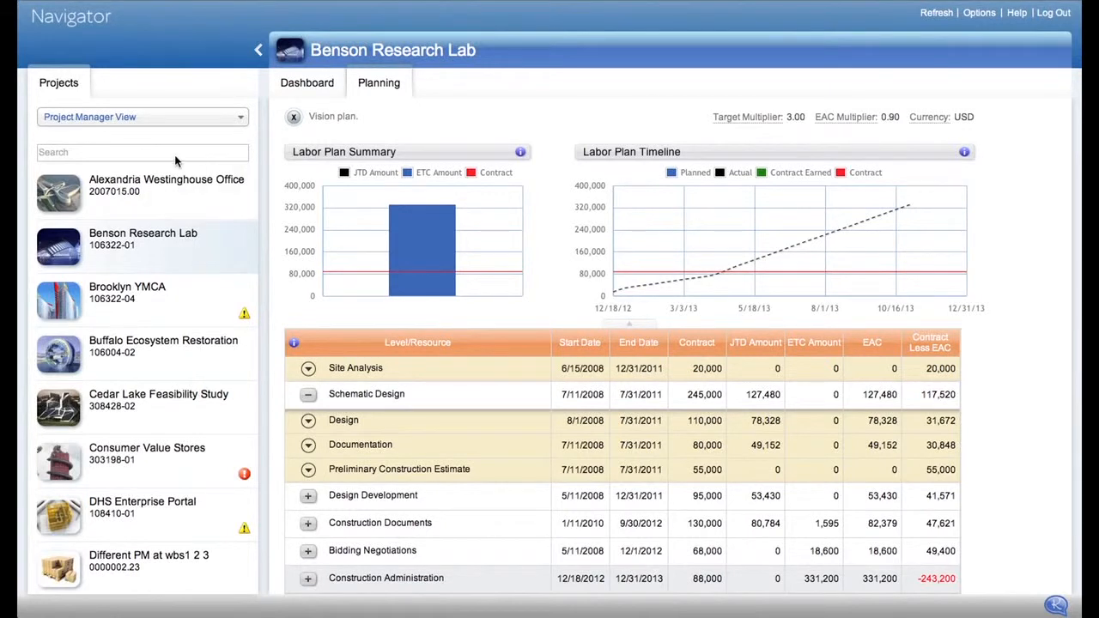
Search projects for 'mirage' and open Mirage School of the Arts
{"action": "left_click", "coordinate": [142, 152]}
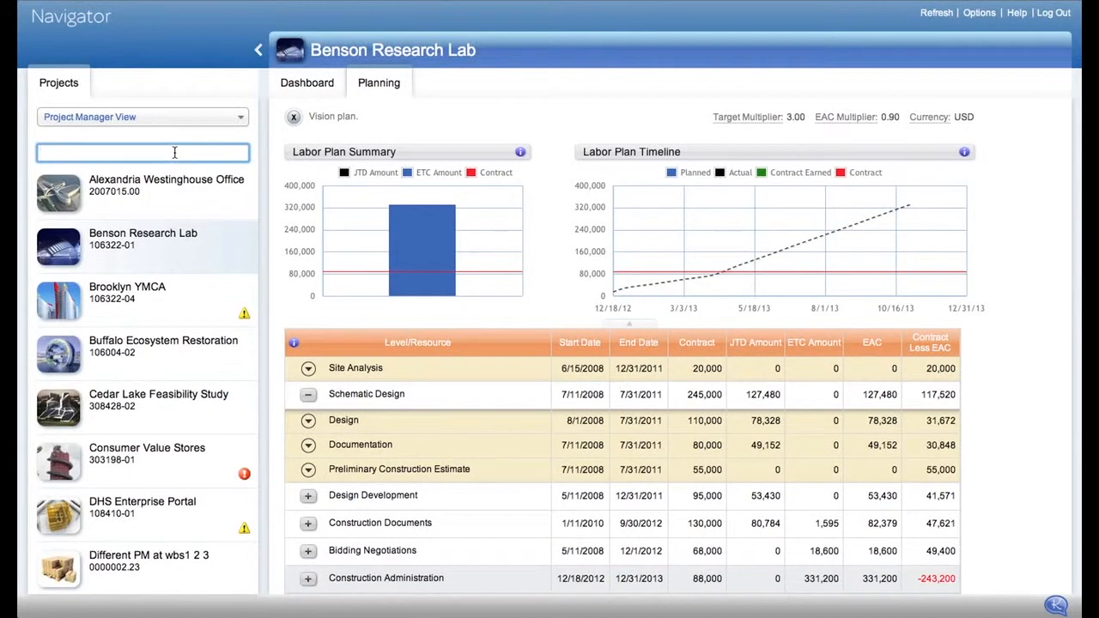
{"action": "type", "text": "mirage"}
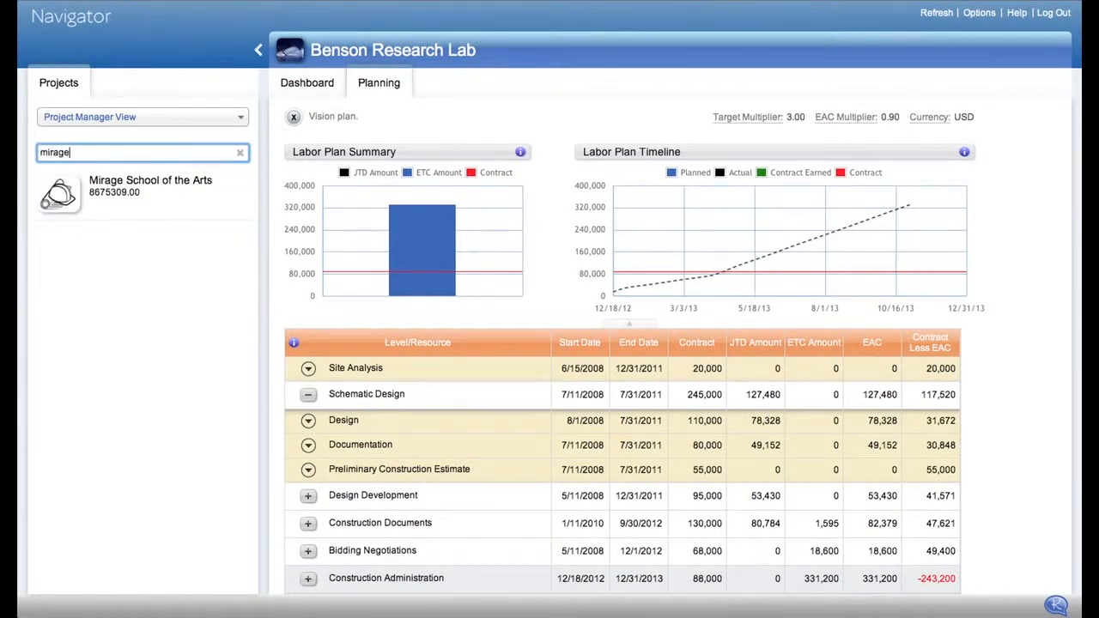
{"action": "left_click", "coordinate": [150, 185]}
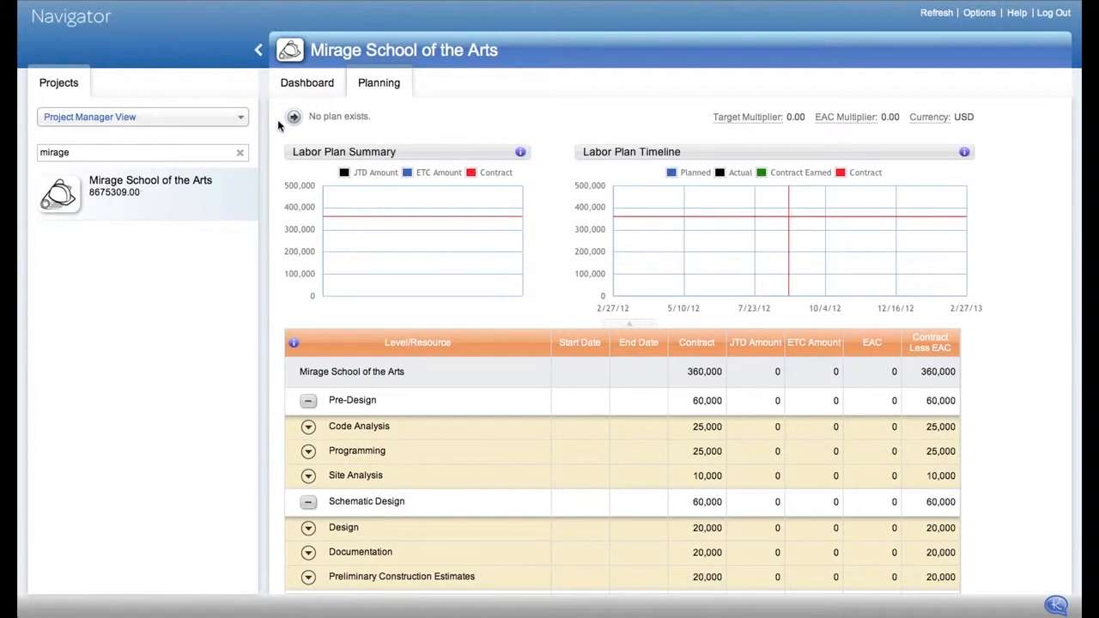
Upload SchoolofArts.jpeg and apply the cropped photo as the project image
{"action": "left_click", "coordinate": [292, 48]}
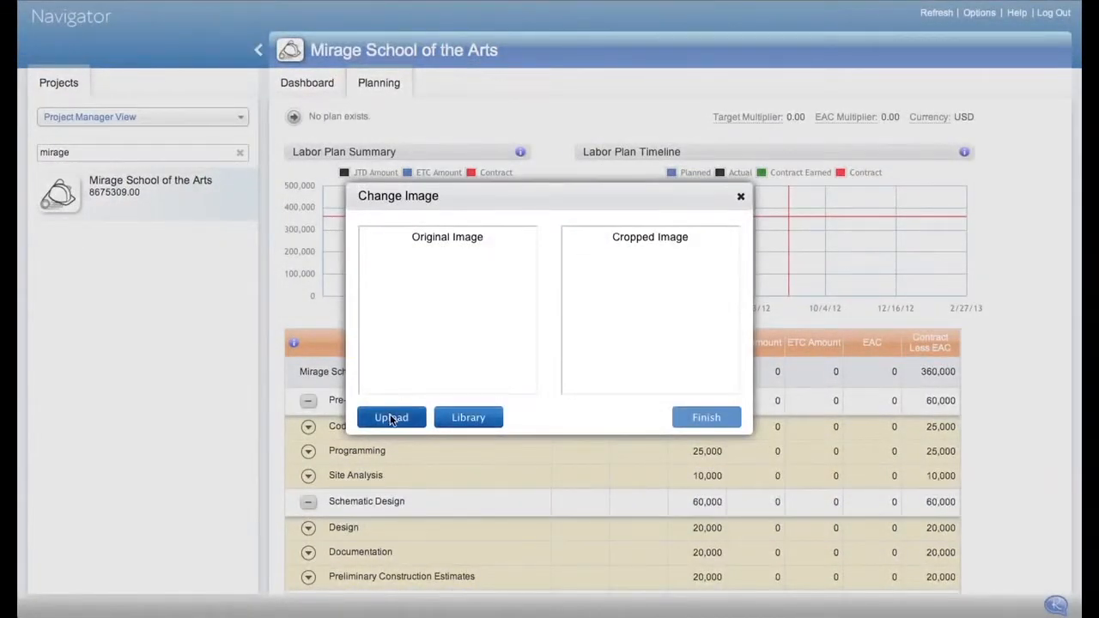
{"action": "left_click", "coordinate": [391, 418]}
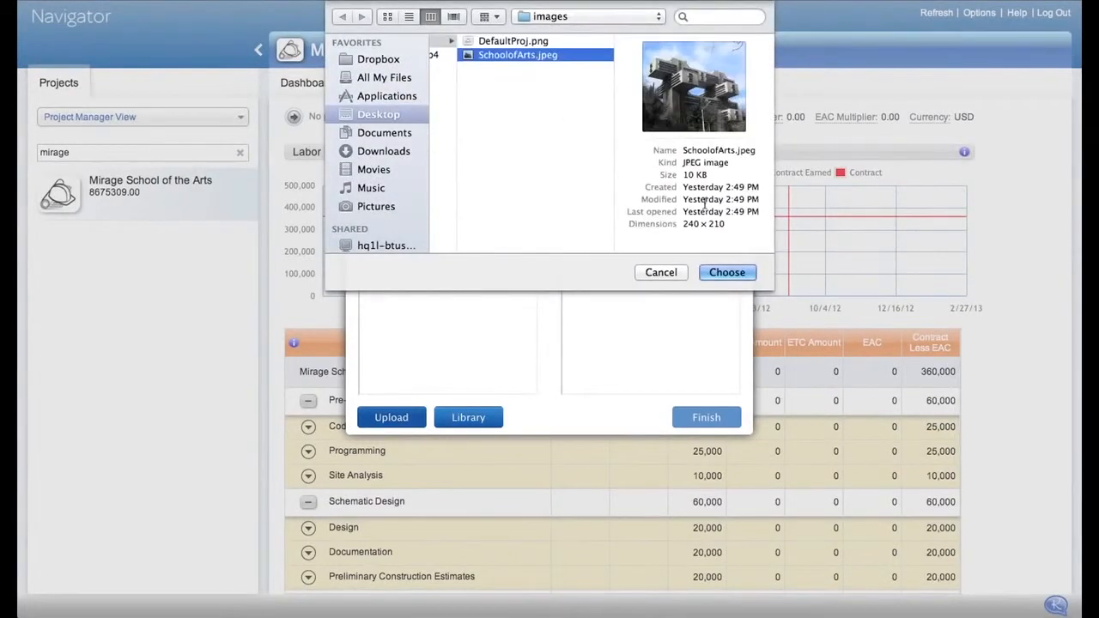
{"action": "left_click", "coordinate": [727, 272]}
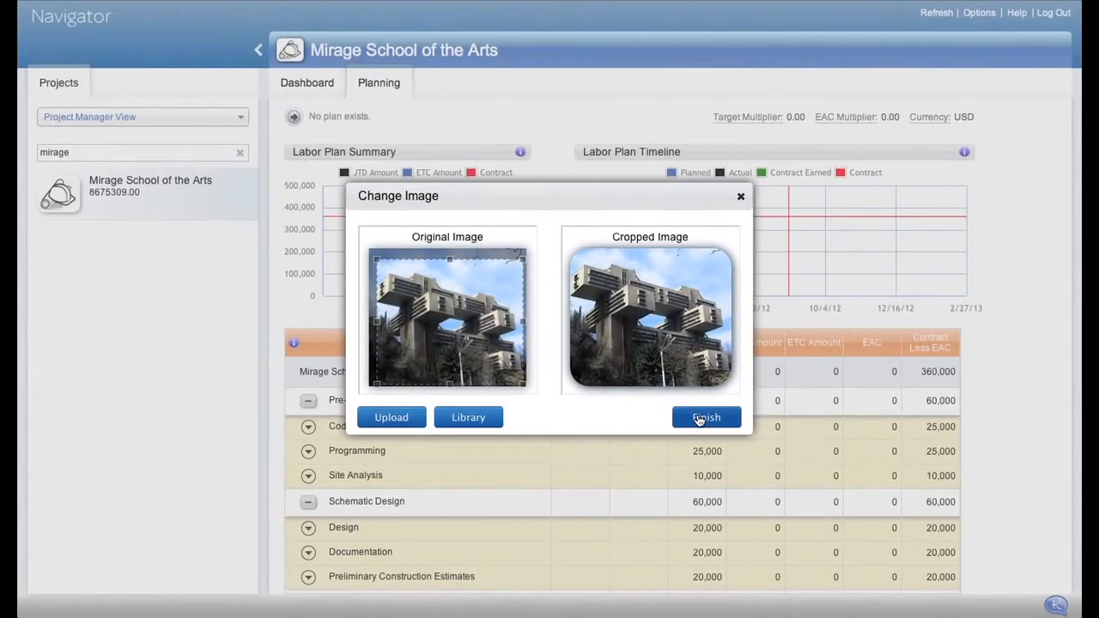
{"action": "left_click", "coordinate": [706, 416]}
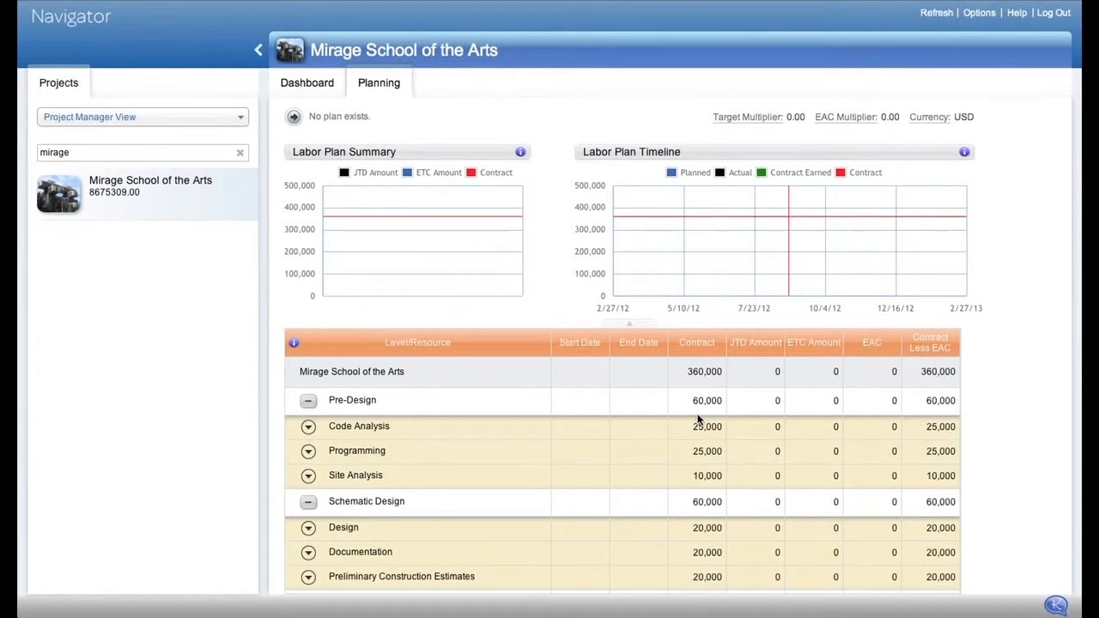
{"action": "scroll", "scroll_direction": "down", "scroll_amount": 3}
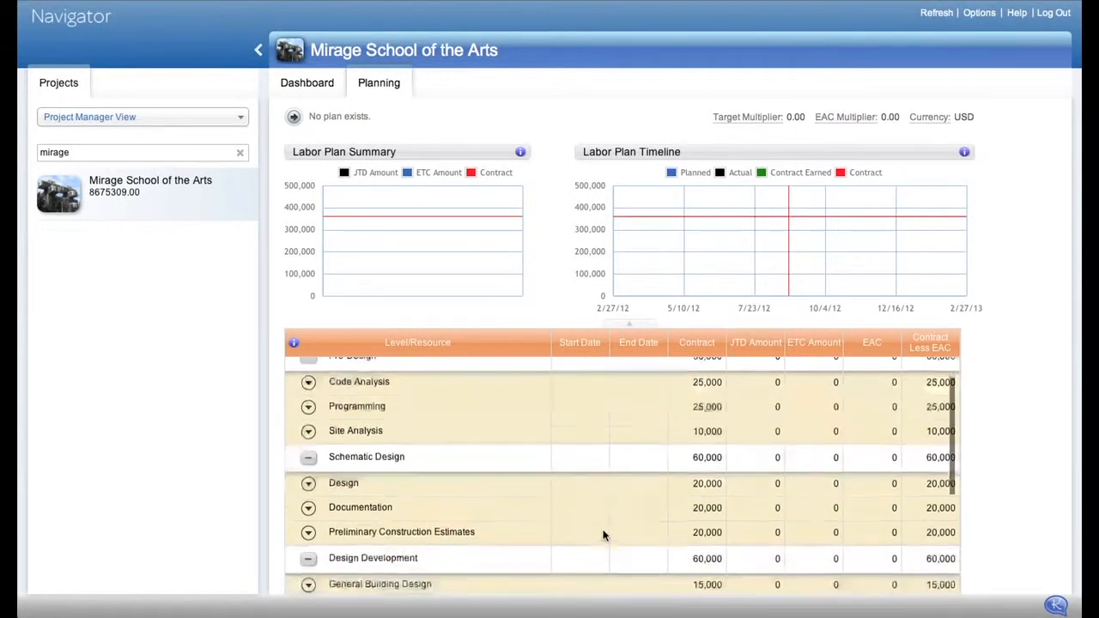
Scroll down the Mirage phase grid to see more labor plan phases
{"action": "scroll", "scroll_direction": "down", "scroll_amount": 3}
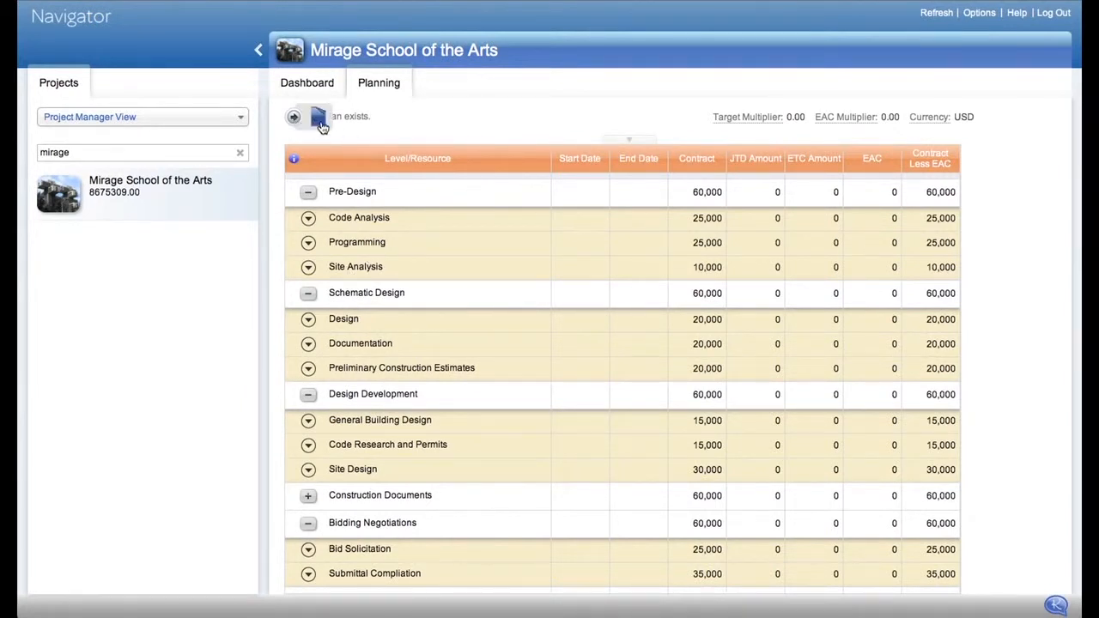
{"action": "mouse_move", "coordinate": [324, 125]}
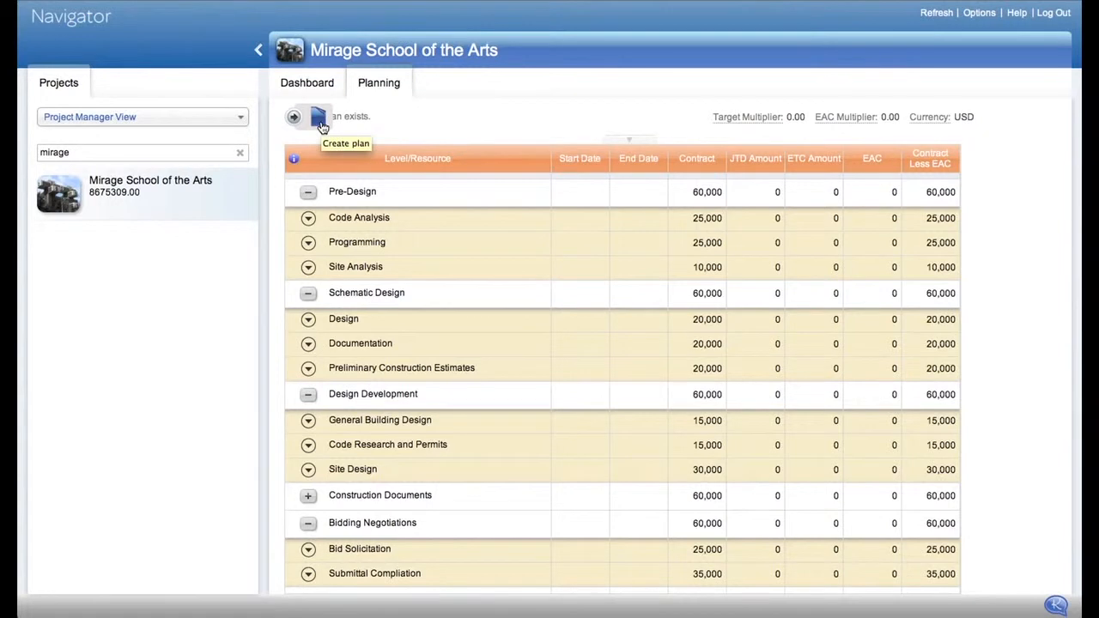
Create a plan for Mirage School of the Arts, confirming Yes in Create Plan
{"action": "left_click", "coordinate": [324, 117]}
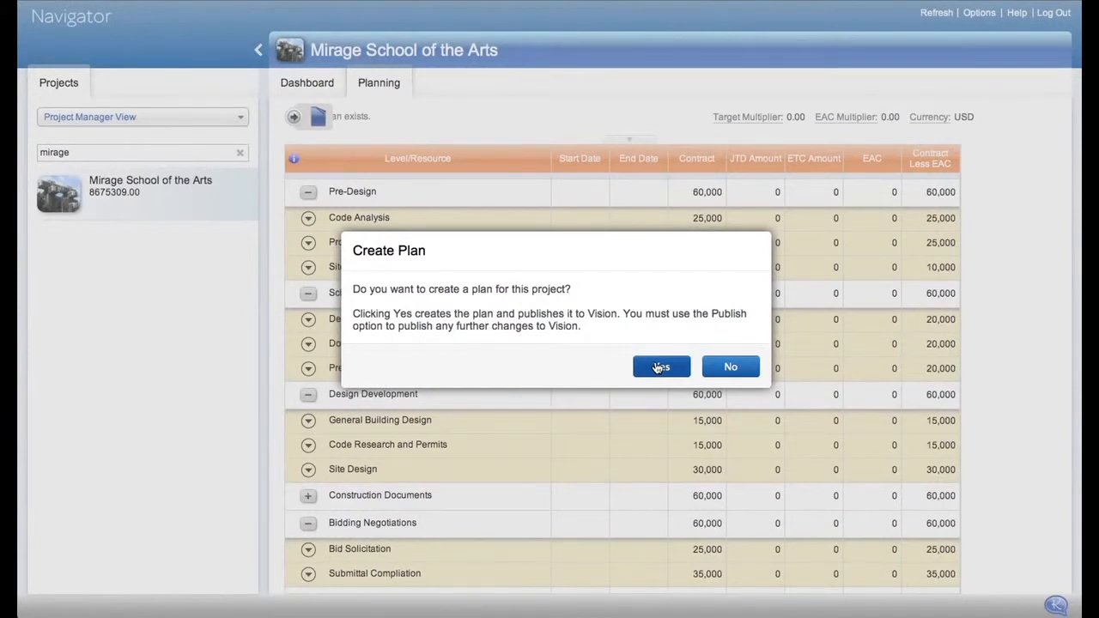
{"action": "left_click", "coordinate": [662, 366]}
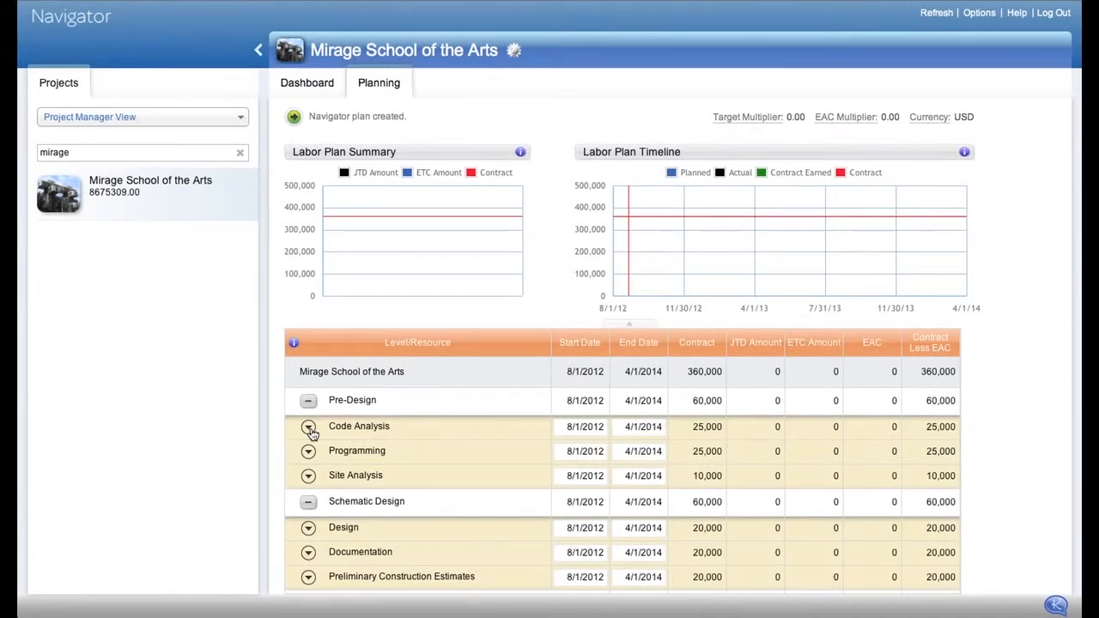
Set a 3.00 target multiplier and Monthly calendar scale in plan settings
{"action": "left_click", "coordinate": [524, 50]}
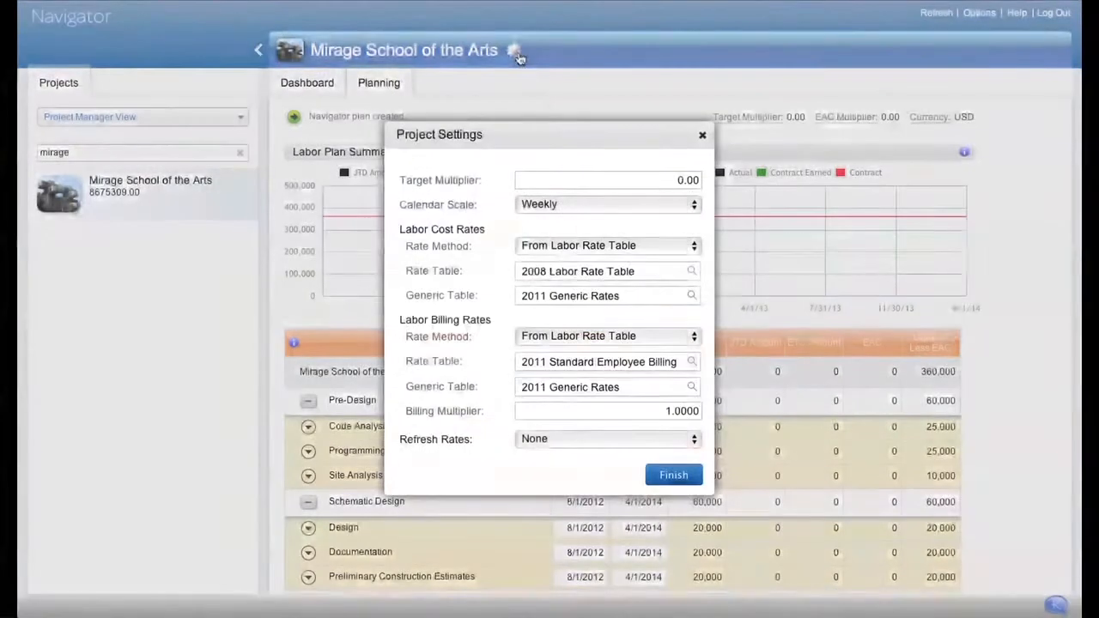
{"action": "left_click", "coordinate": [607, 203]}
{"action": "type", "text": "3"}
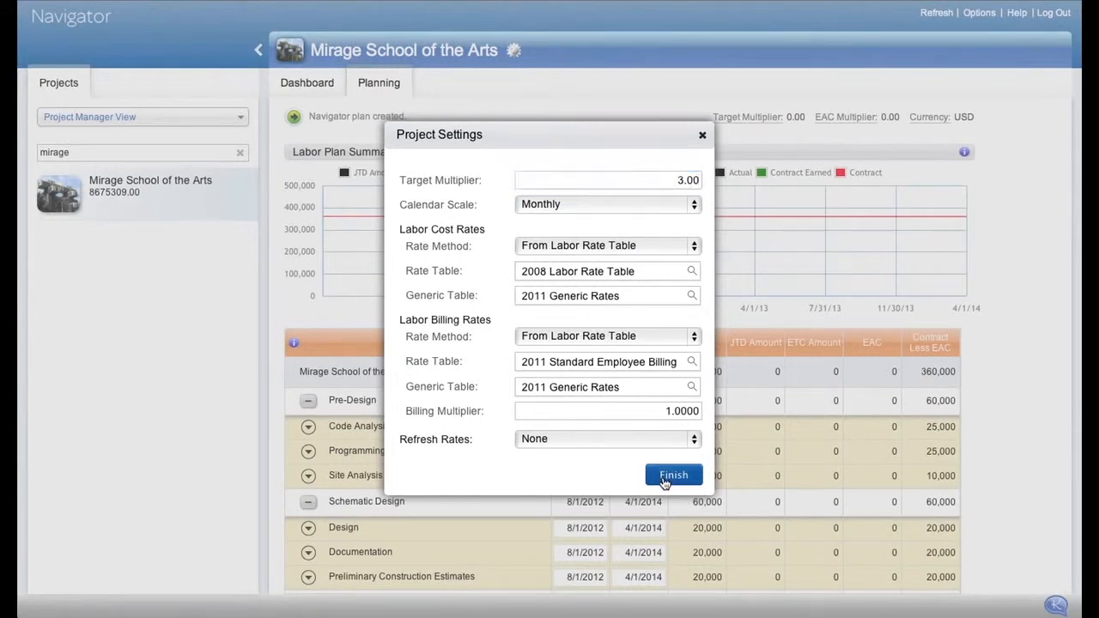
{"action": "left_click", "coordinate": [673, 475]}
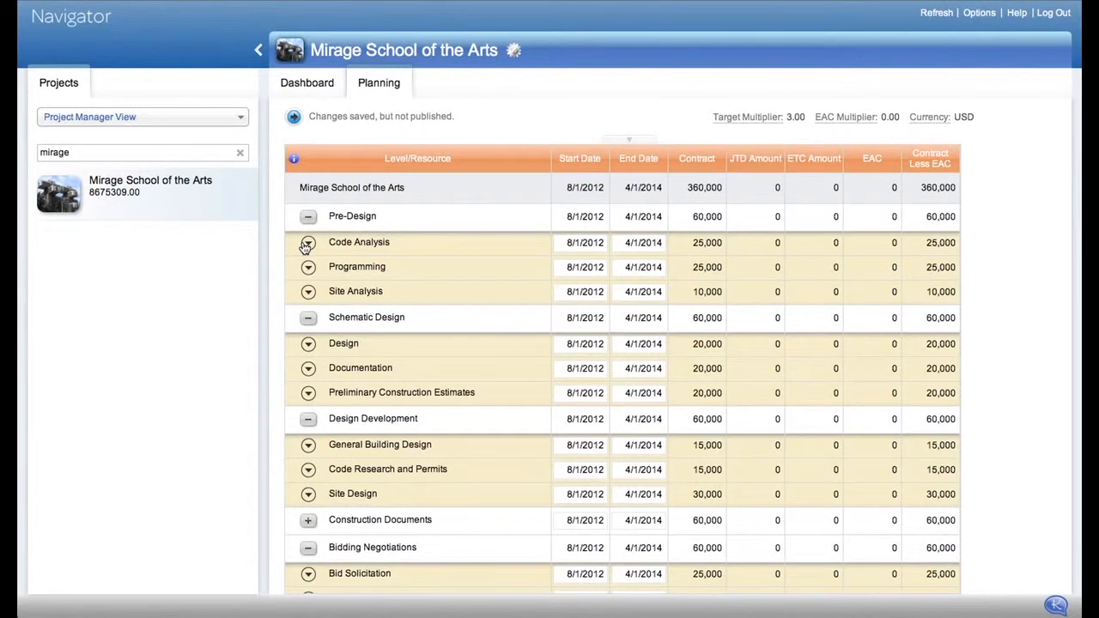
Set Code Analysis to start September 1, 2012 using the calendar picker
{"action": "left_click", "coordinate": [581, 242]}
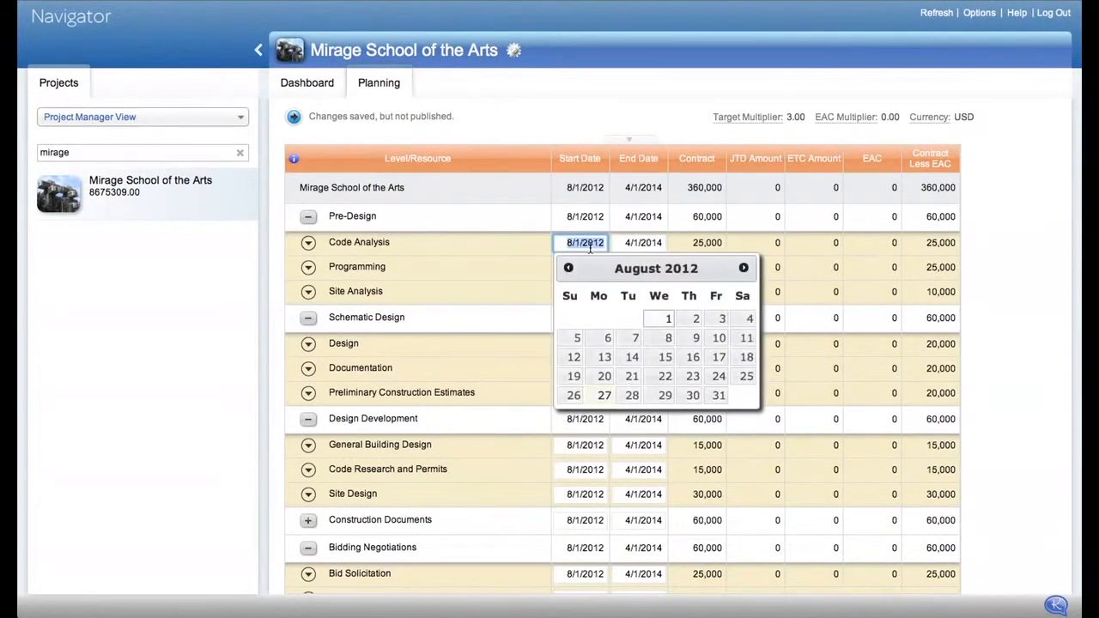
{"action": "left_click", "coordinate": [743, 268]}
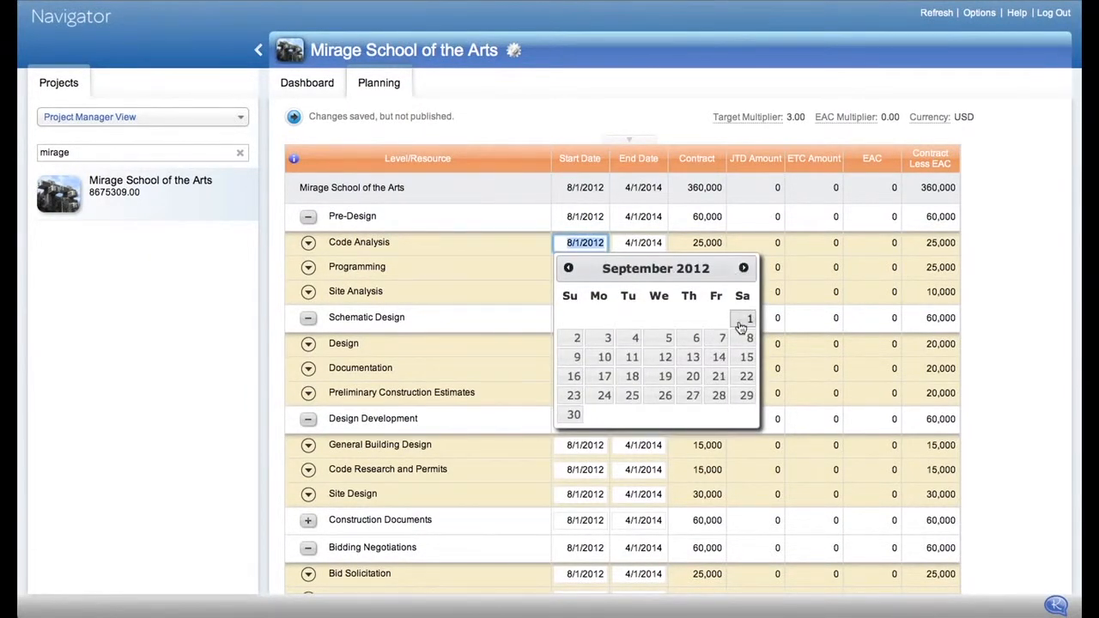
{"action": "left_click", "coordinate": [638, 243]}
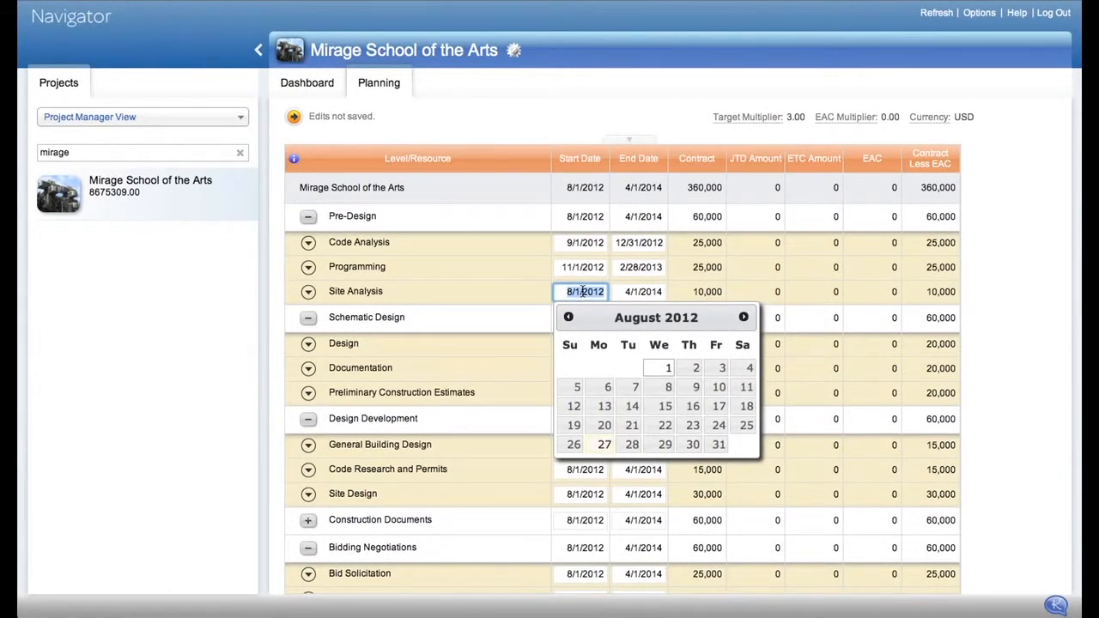
Enter Site Analysis dates of 10/15/2012 to 1/30/2013
{"action": "type", "text": "10/15/"}
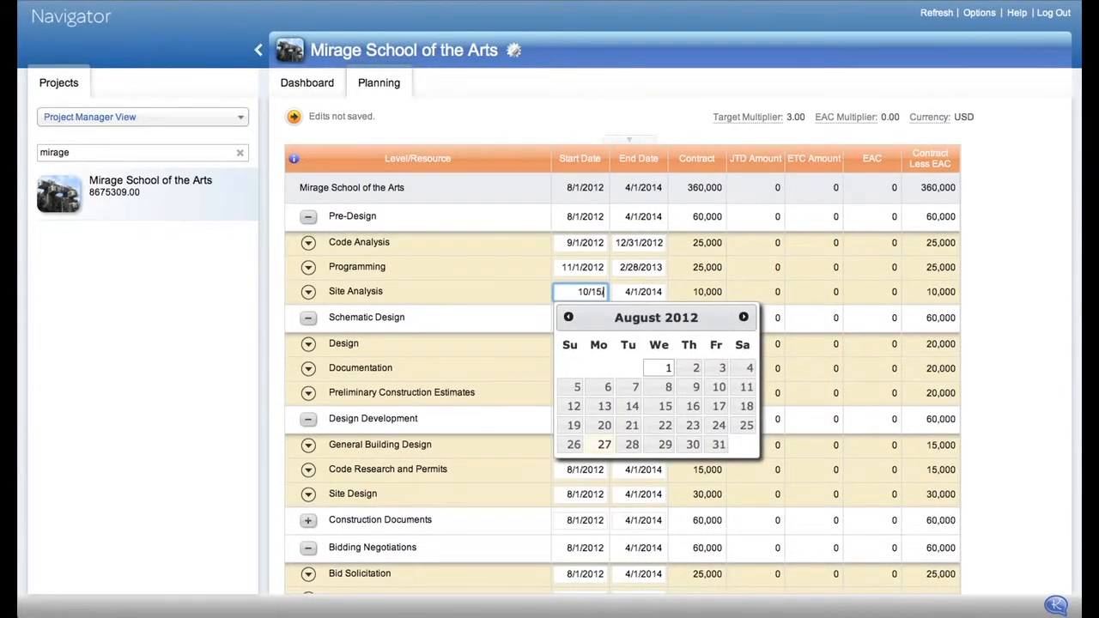
{"action": "left_click", "coordinate": [639, 291]}
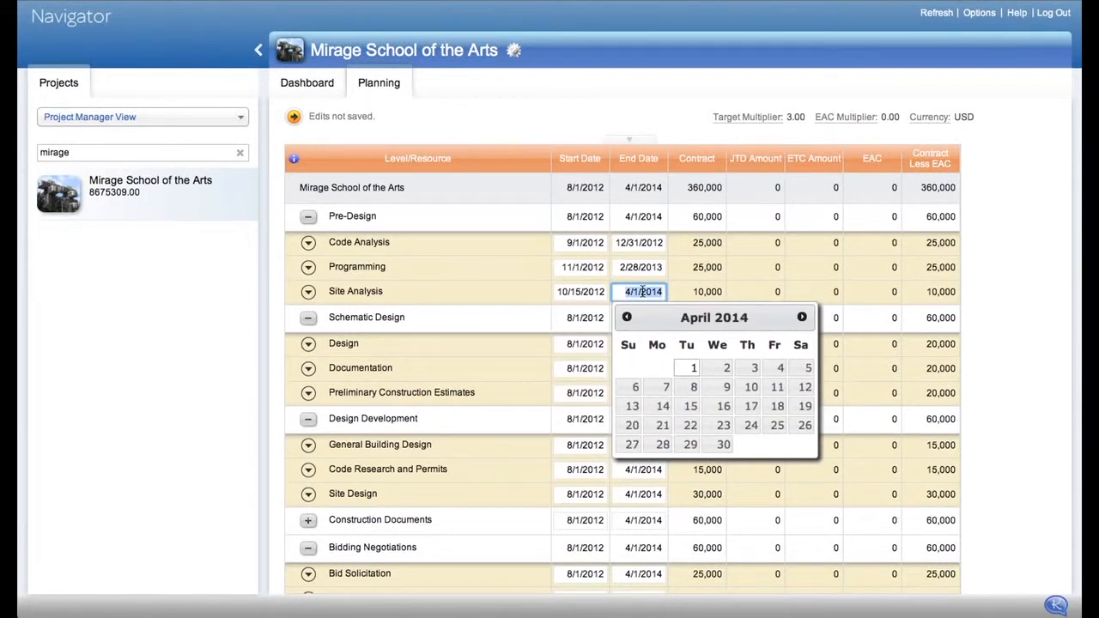
{"action": "type", "text": "1/30"}
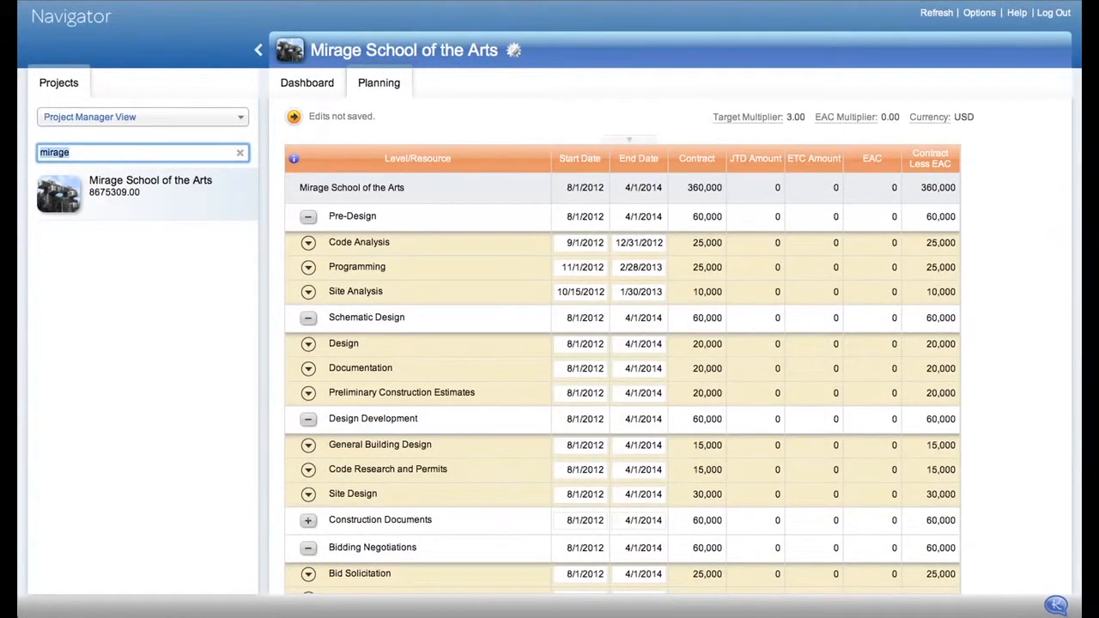
{"action": "mouse_move", "coordinate": [414, 244]}
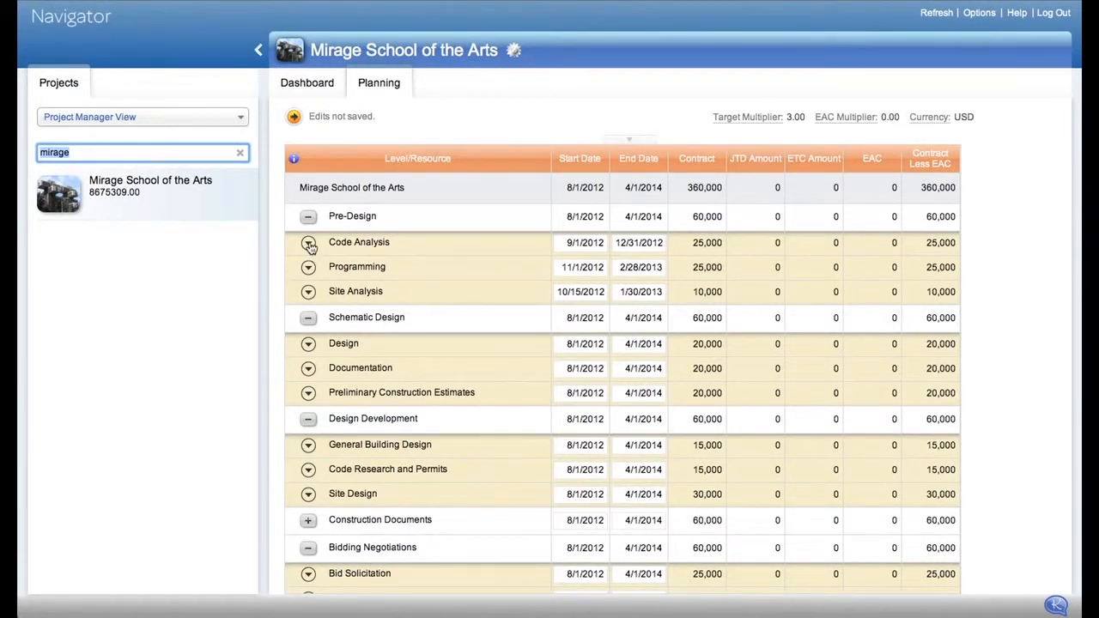
{"action": "left_click", "coordinate": [307, 245]}
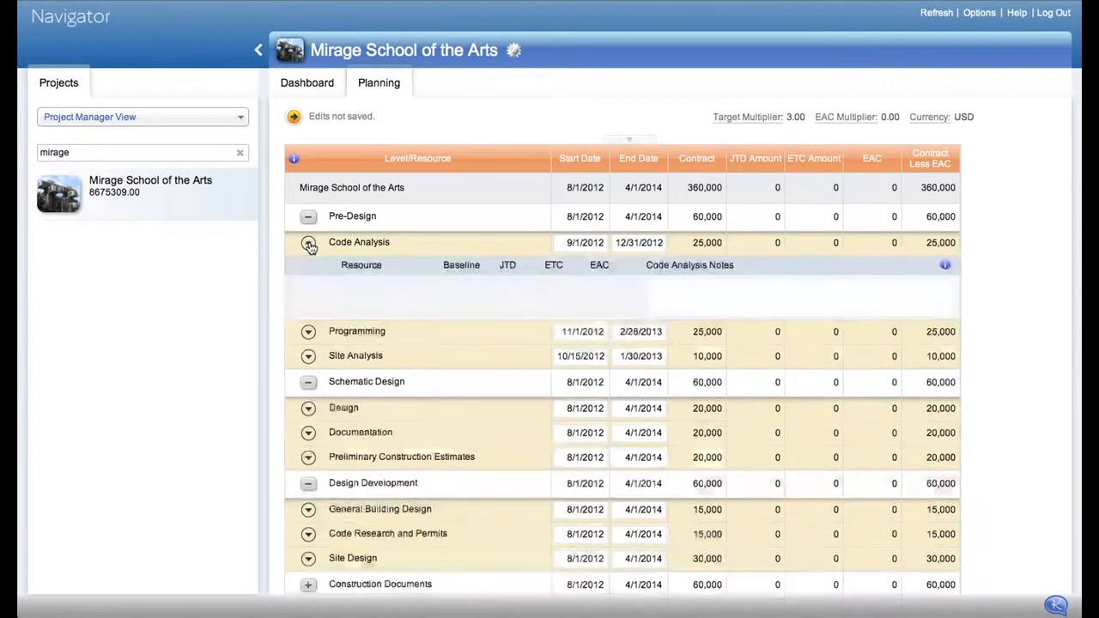
{"action": "left_click", "coordinate": [308, 243]}
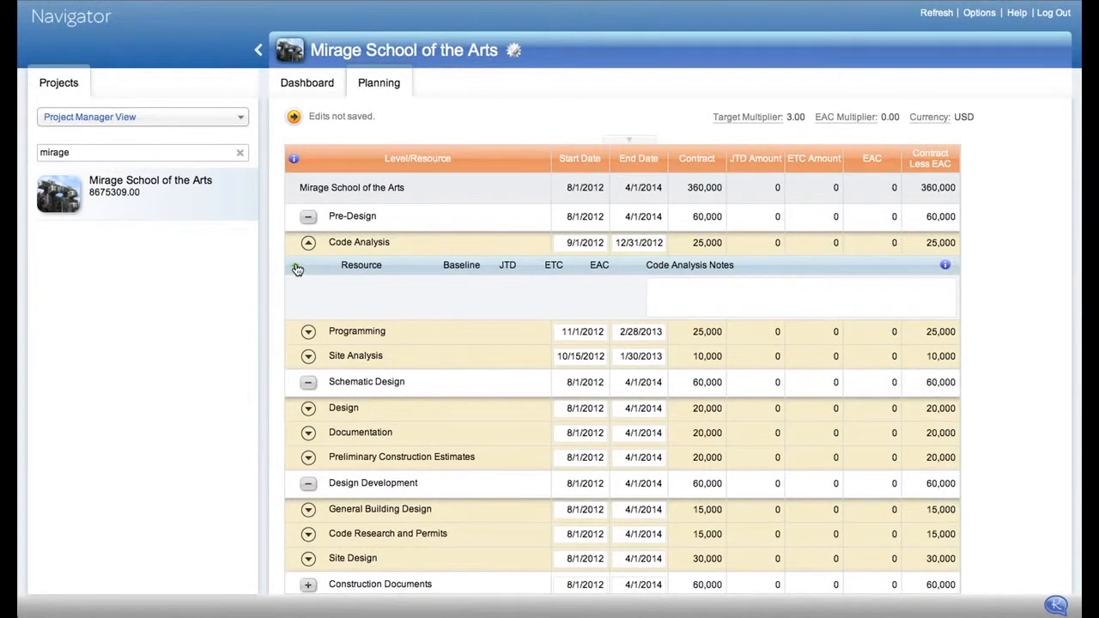
{"action": "left_click", "coordinate": [296, 269]}
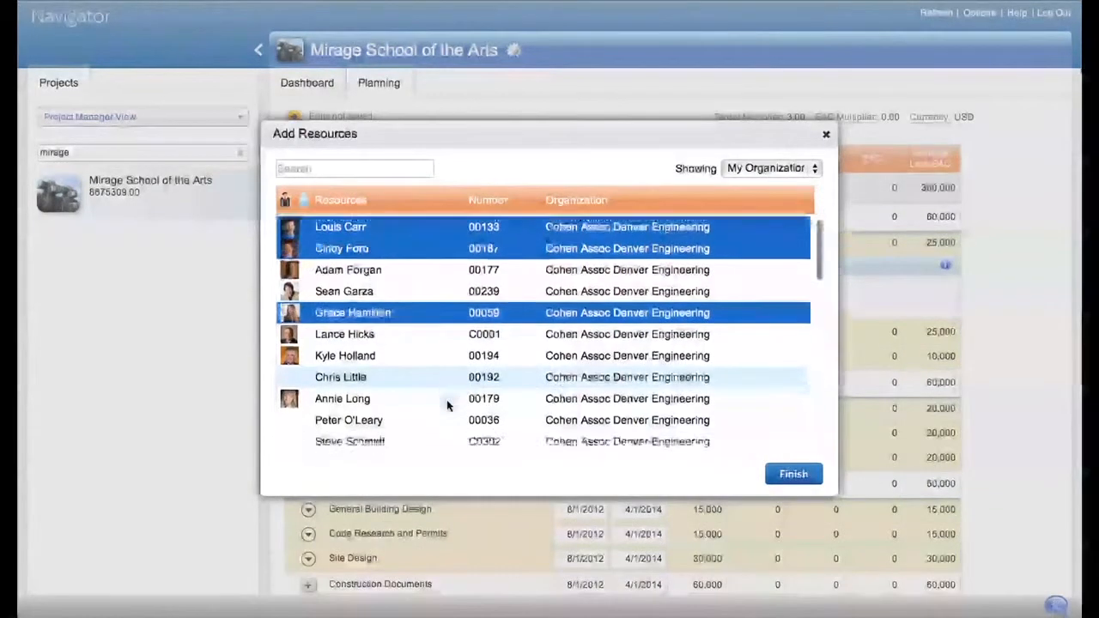
{"action": "scroll", "scroll_direction": "down", "scroll_amount": 3}
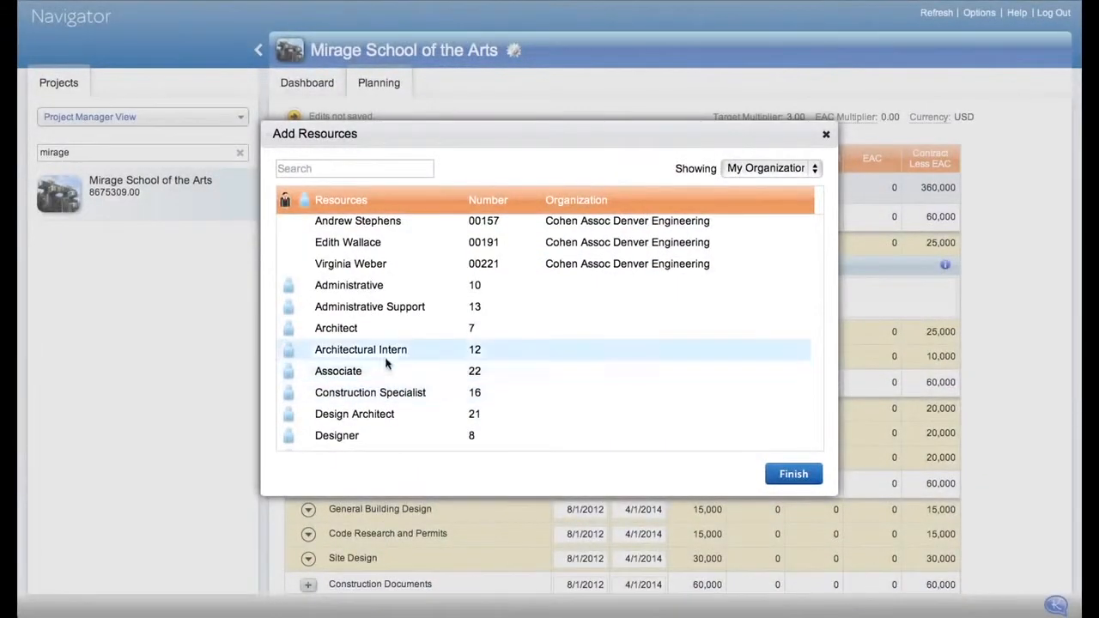
{"action": "left_click", "coordinate": [360, 349]}
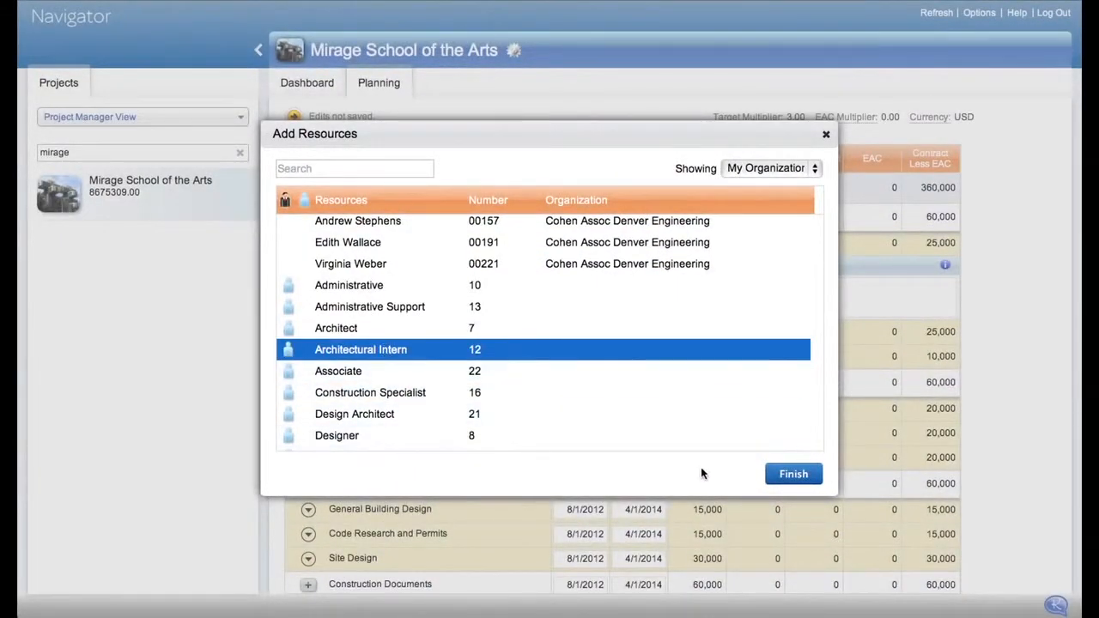
{"action": "mouse_move", "coordinate": [723, 473]}
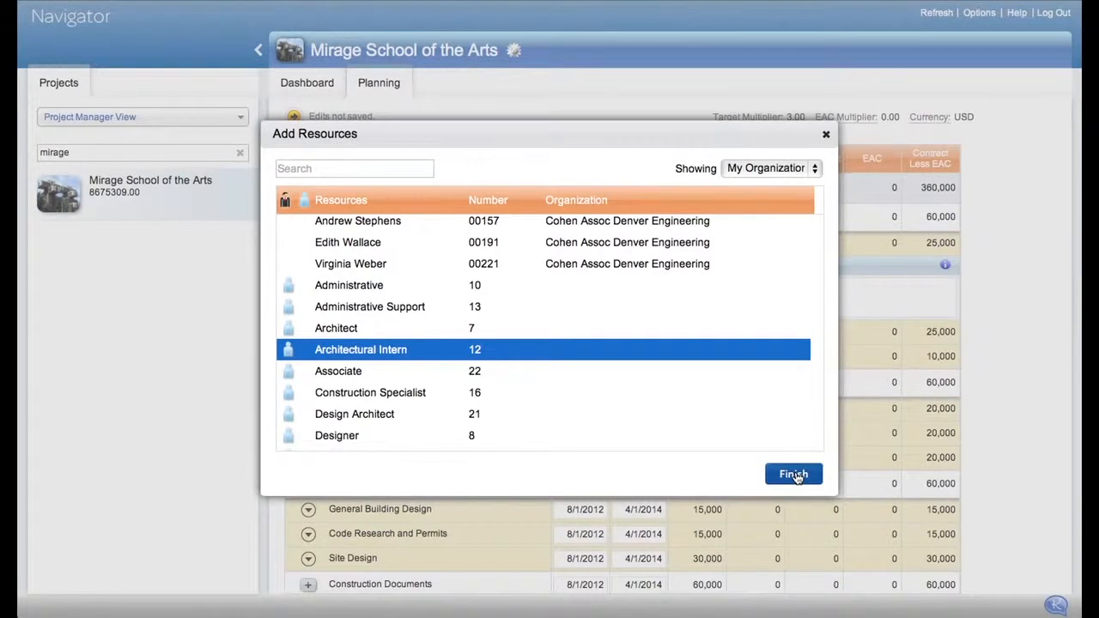
{"action": "left_click", "coordinate": [793, 474]}
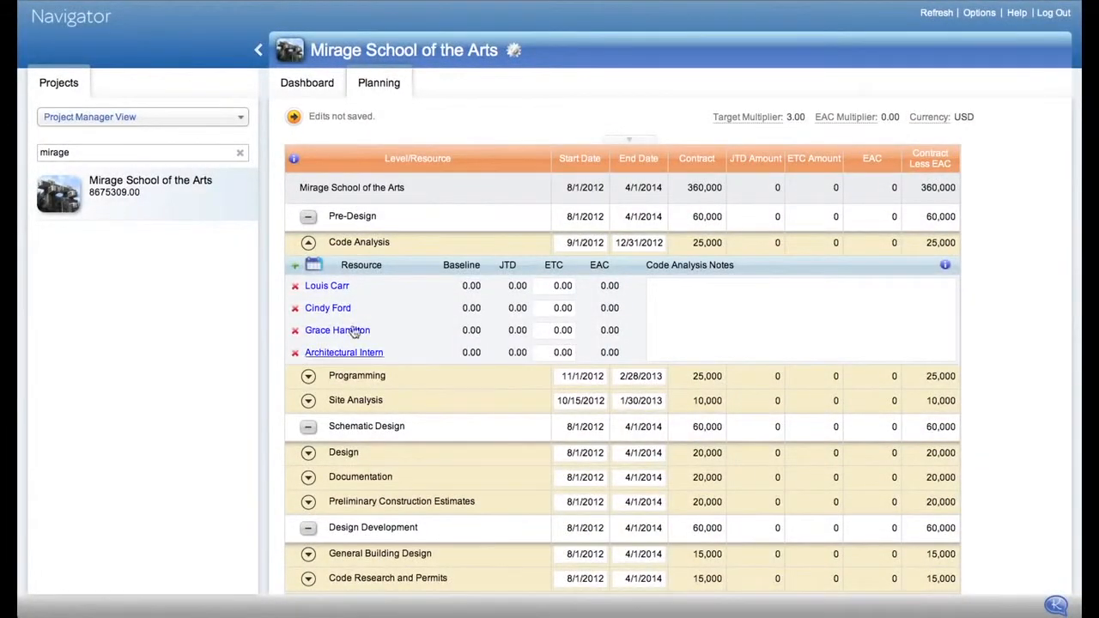
{"action": "mouse_move", "coordinate": [360, 376]}
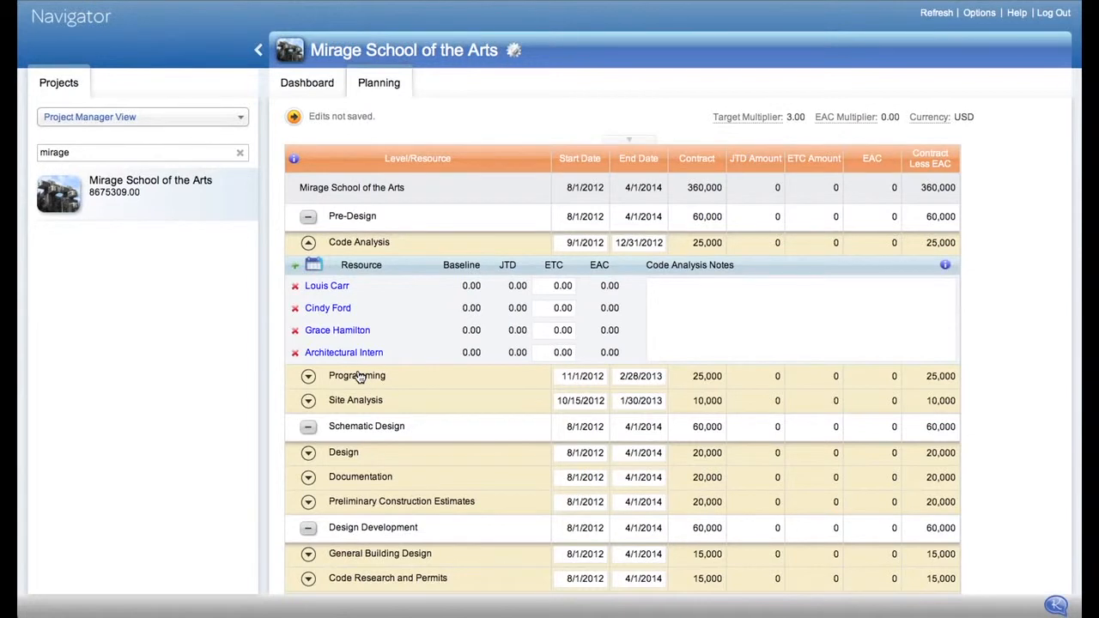
Give the first Code Analysis resource 110 ETC hours and enter 20 September hours by month
{"action": "left_click", "coordinate": [553, 285]}
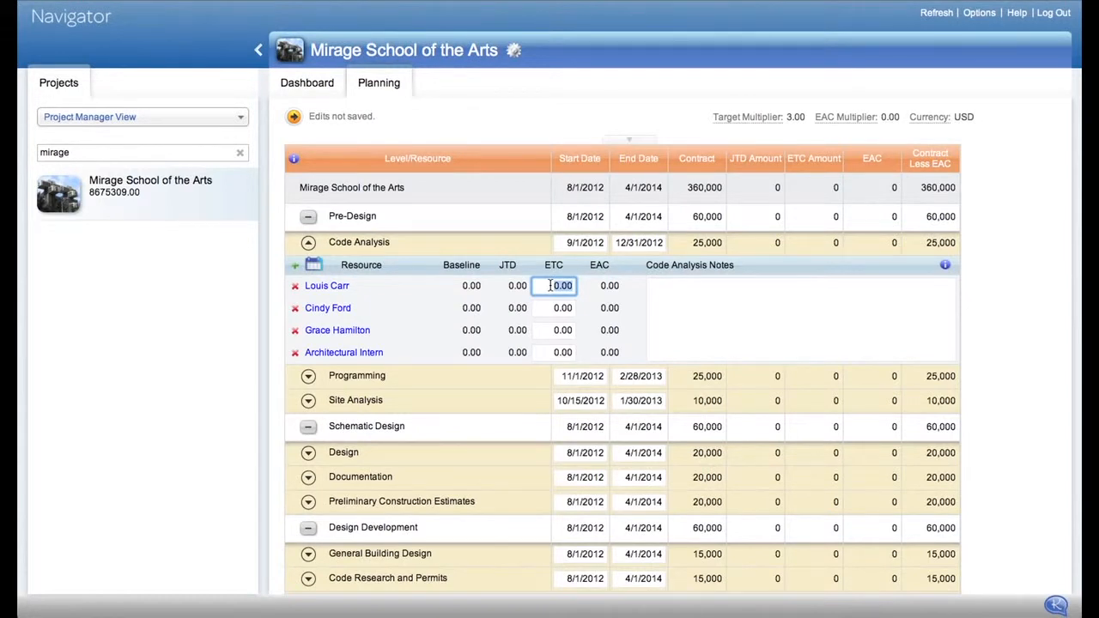
{"action": "type", "text": "110"}
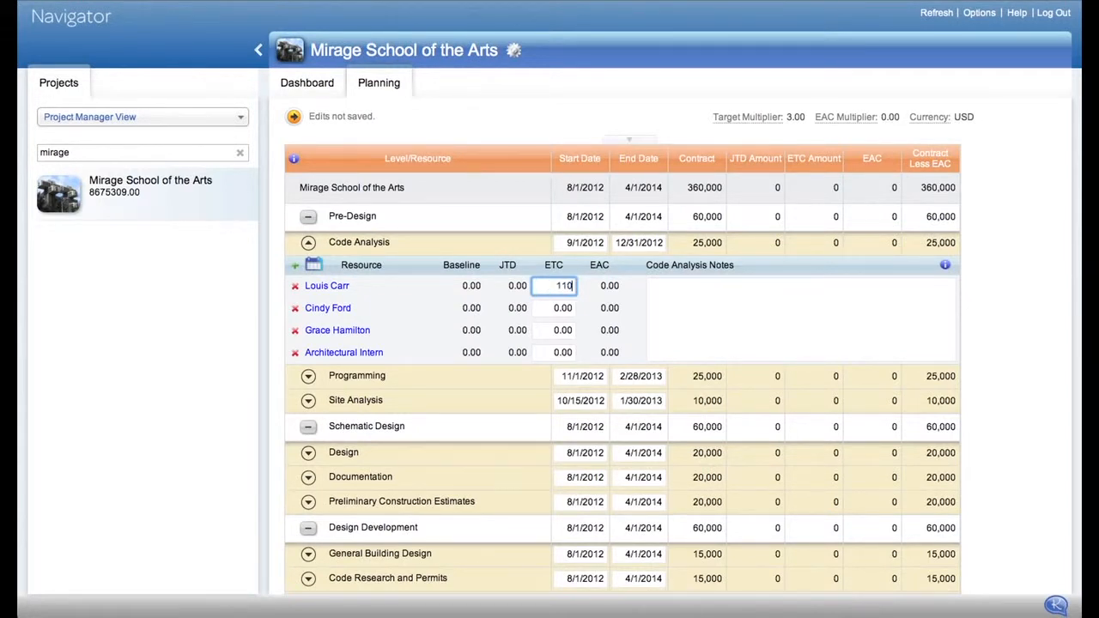
{"action": "left_click", "coordinate": [554, 308]}
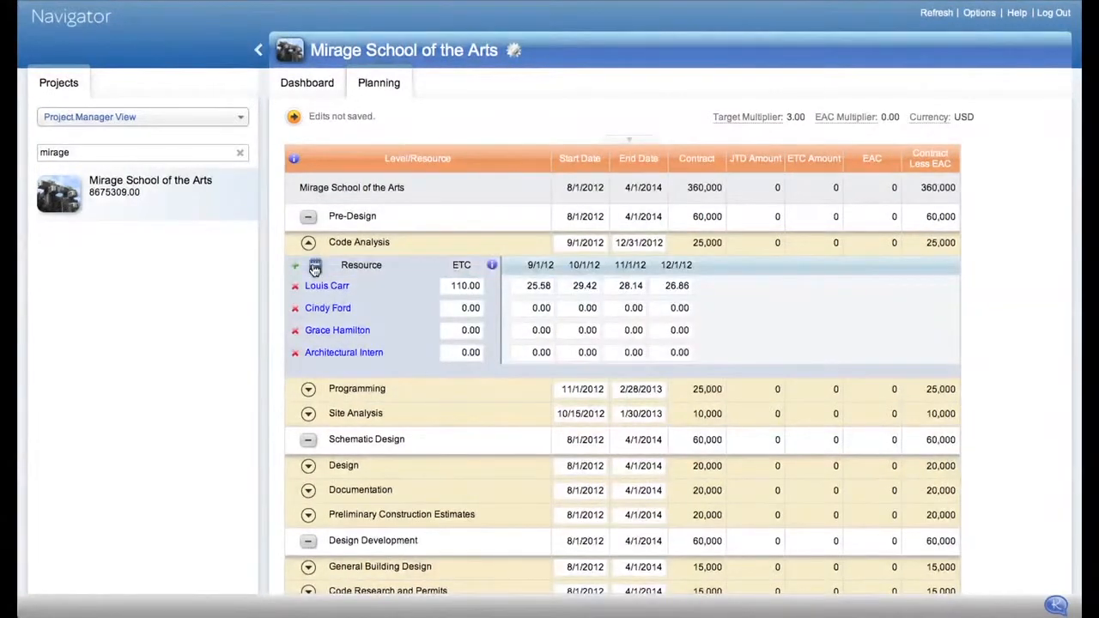
{"action": "left_click", "coordinate": [538, 308]}
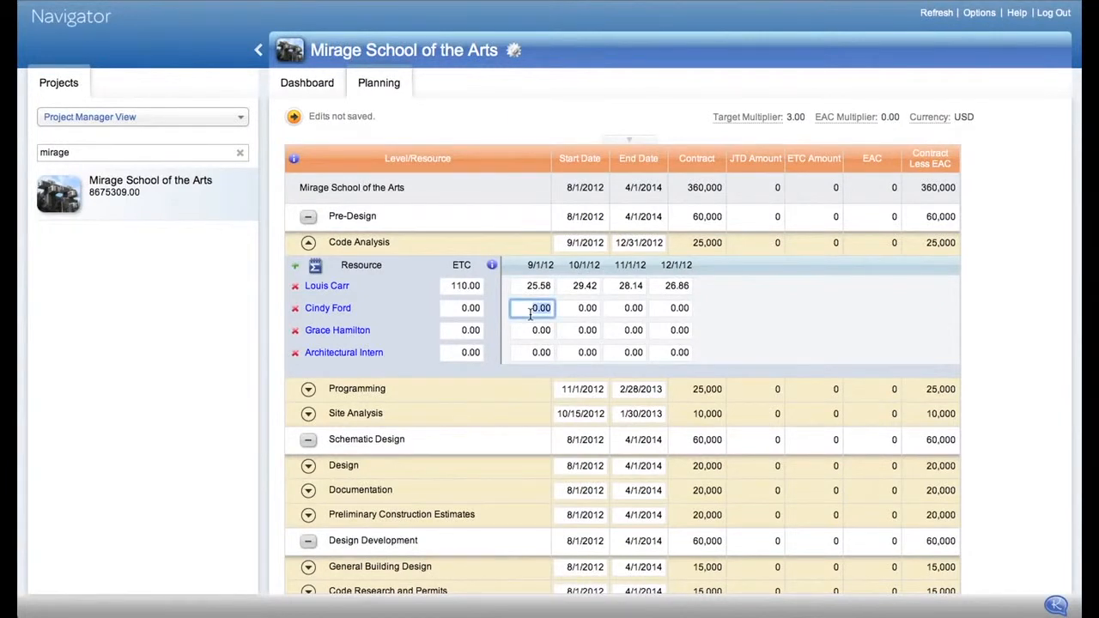
{"action": "type", "text": "20"}
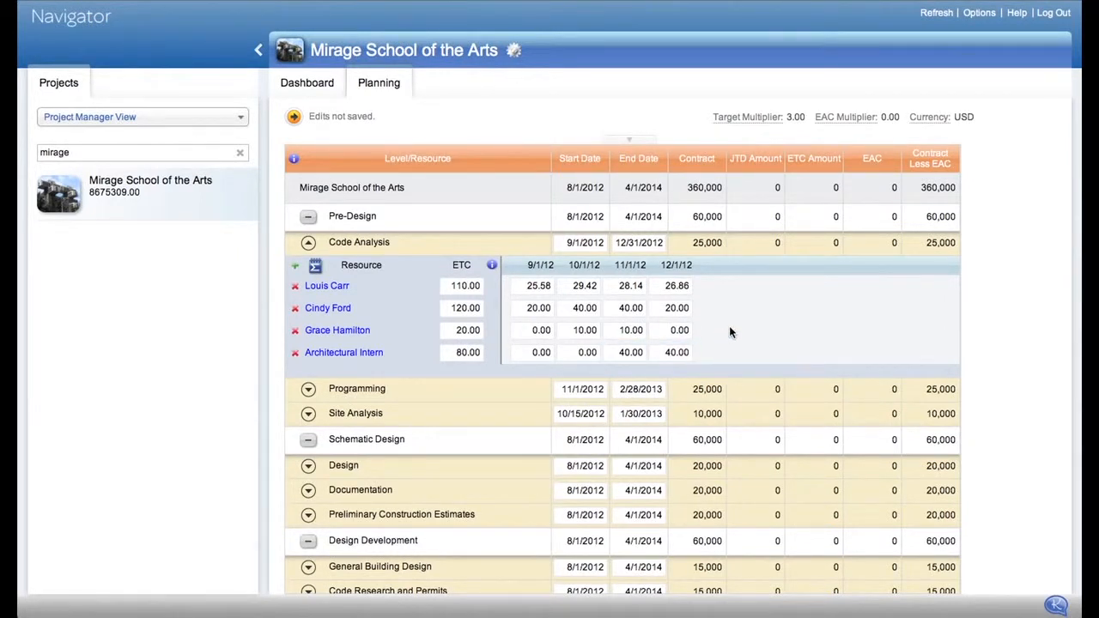
{"action": "mouse_move", "coordinate": [323, 286]}
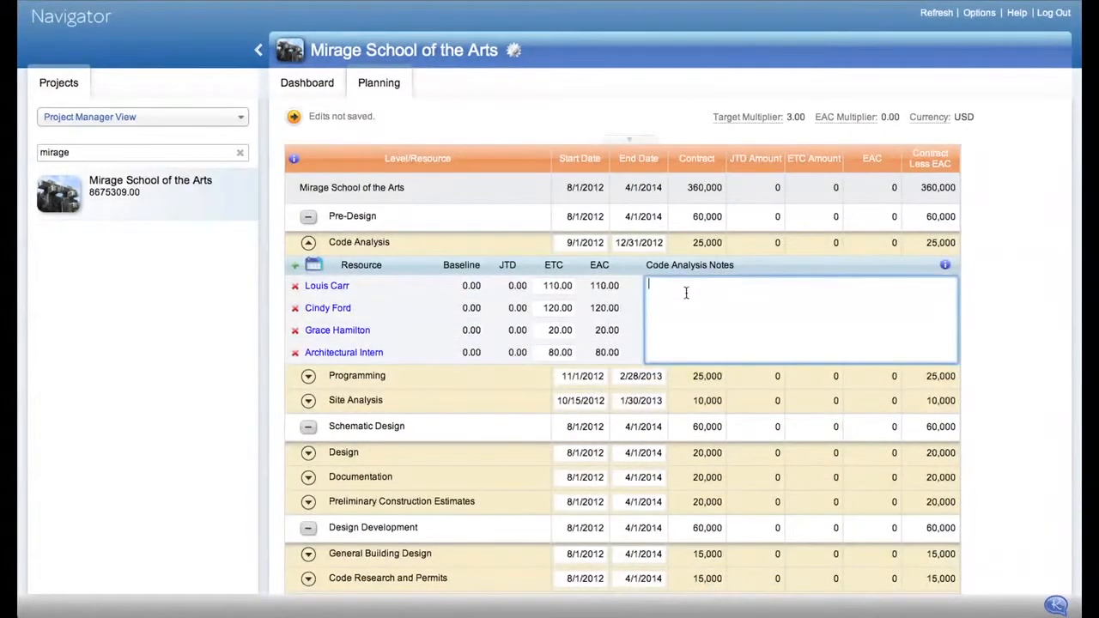
Enter the Code Analysis note 'Louis may need additional hours in December'
{"action": "type", "text": "Louis"}
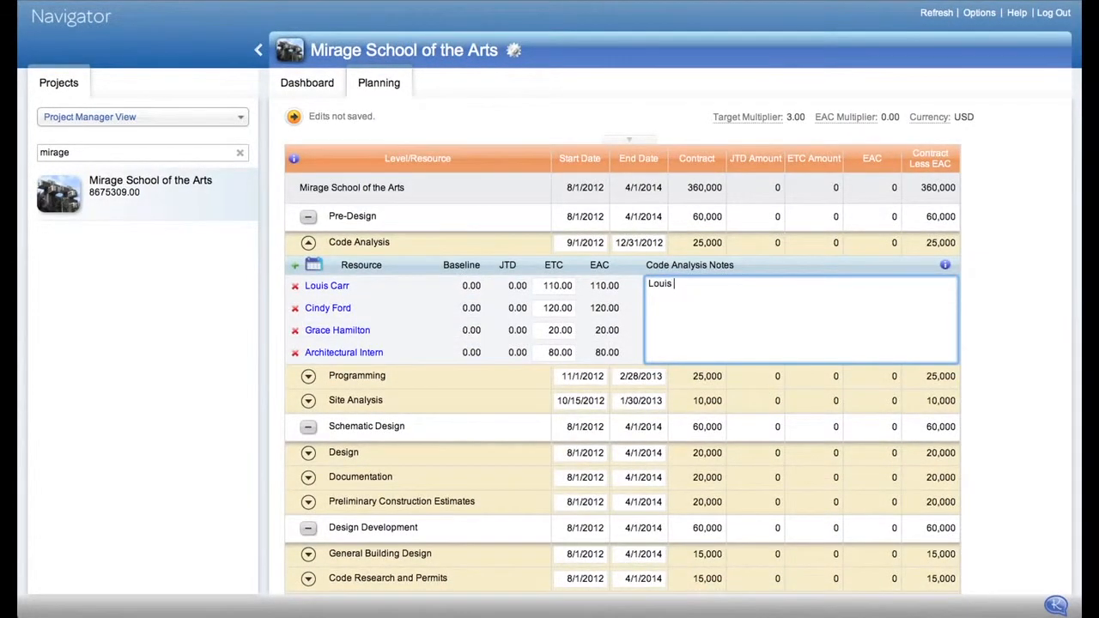
{"action": "type", "text": "may need"}
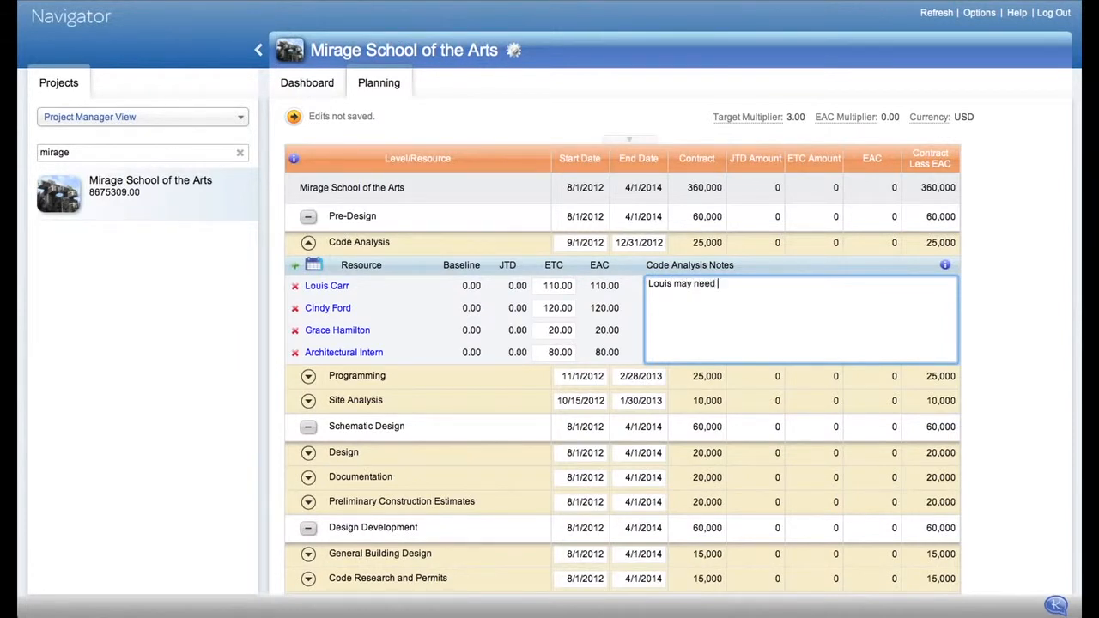
{"action": "type", "text": "additional hours"}
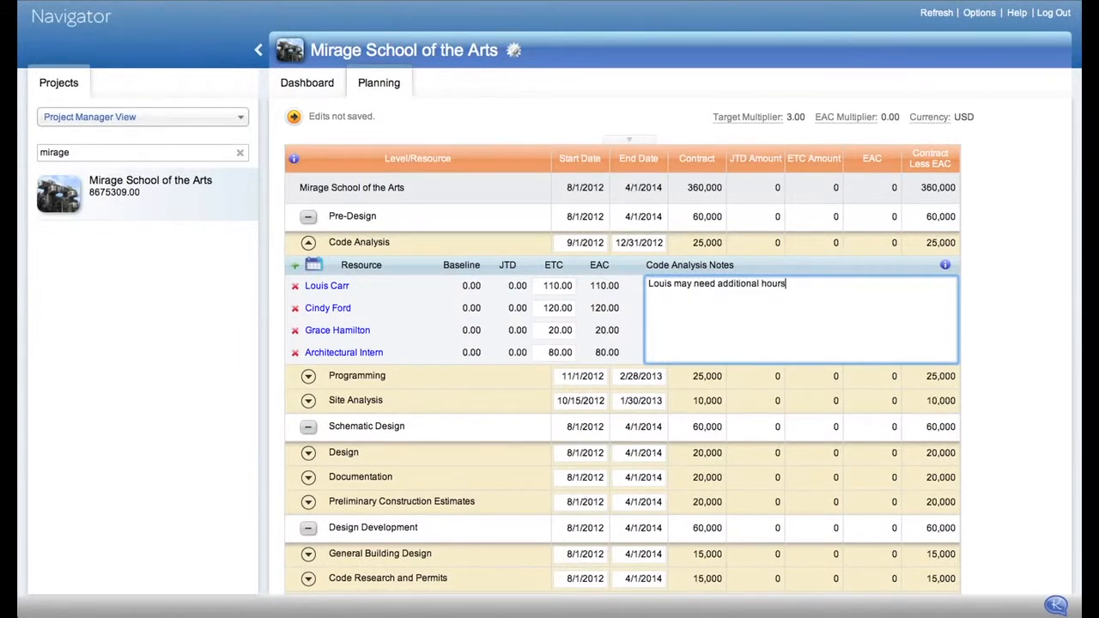
{"action": "type", "text": "in December"}
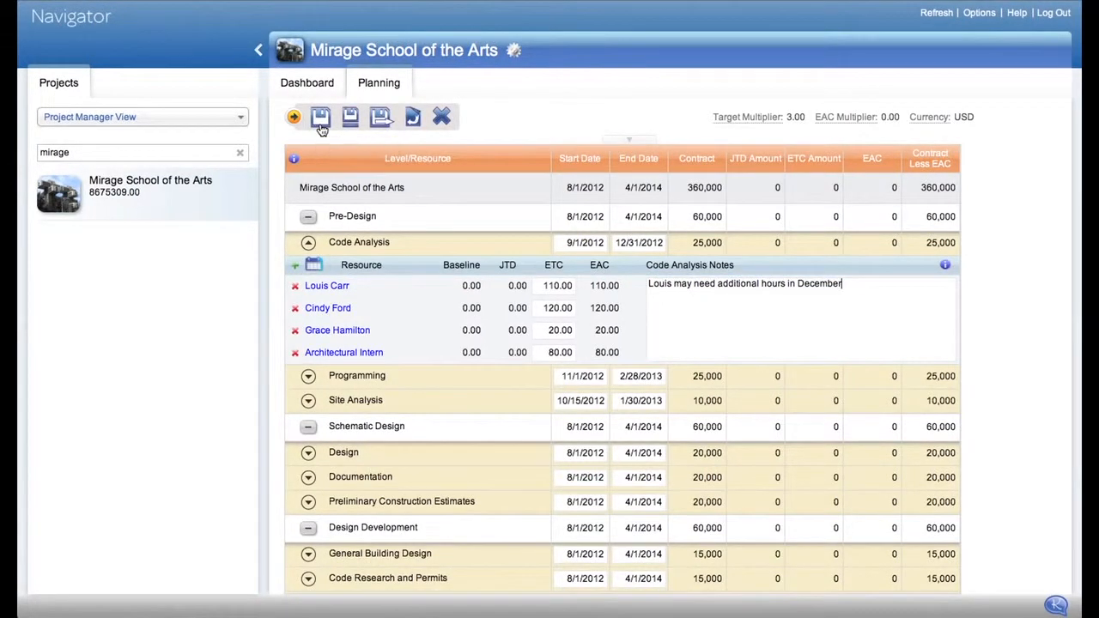
Save the plan, confirm it as the baseline, and start editing Design's start date
{"action": "left_click", "coordinate": [320, 118]}
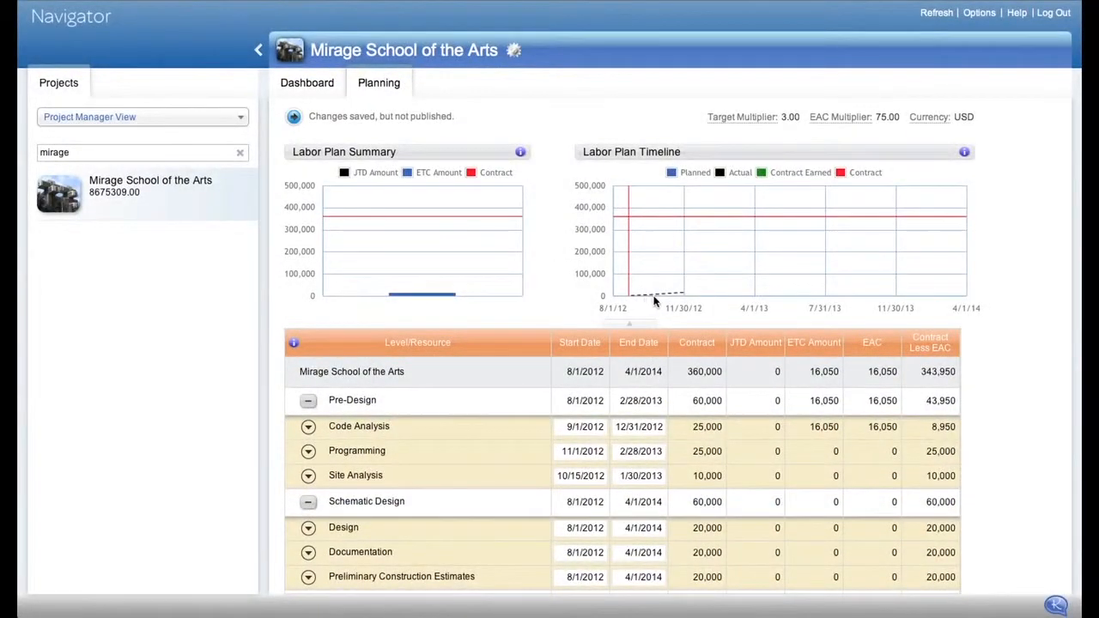
{"action": "mouse_move", "coordinate": [685, 294]}
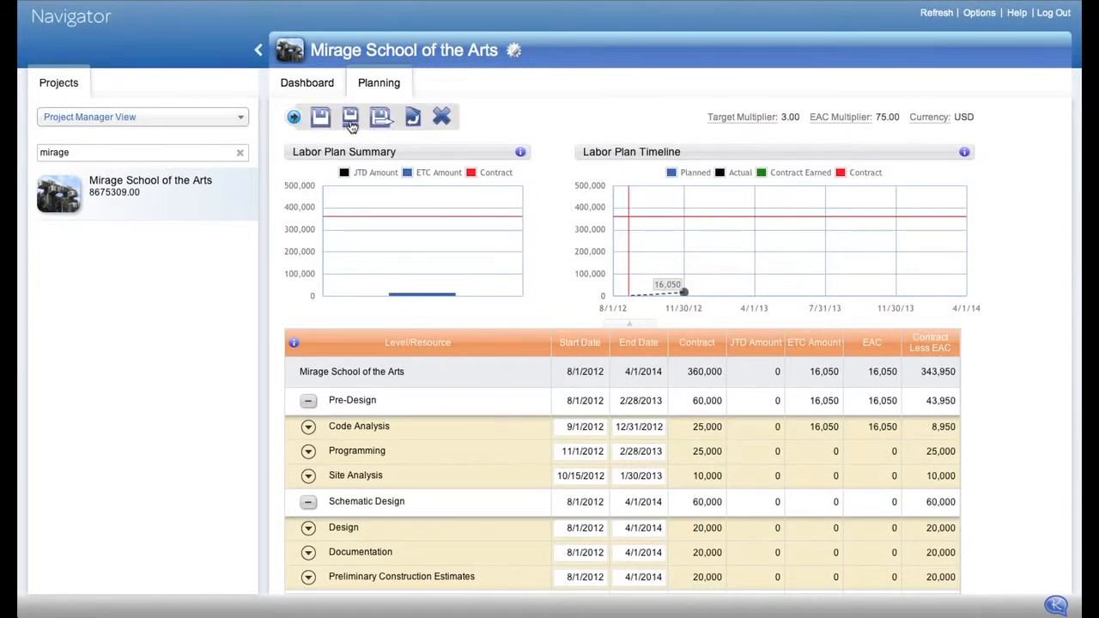
{"action": "left_click", "coordinate": [349, 116]}
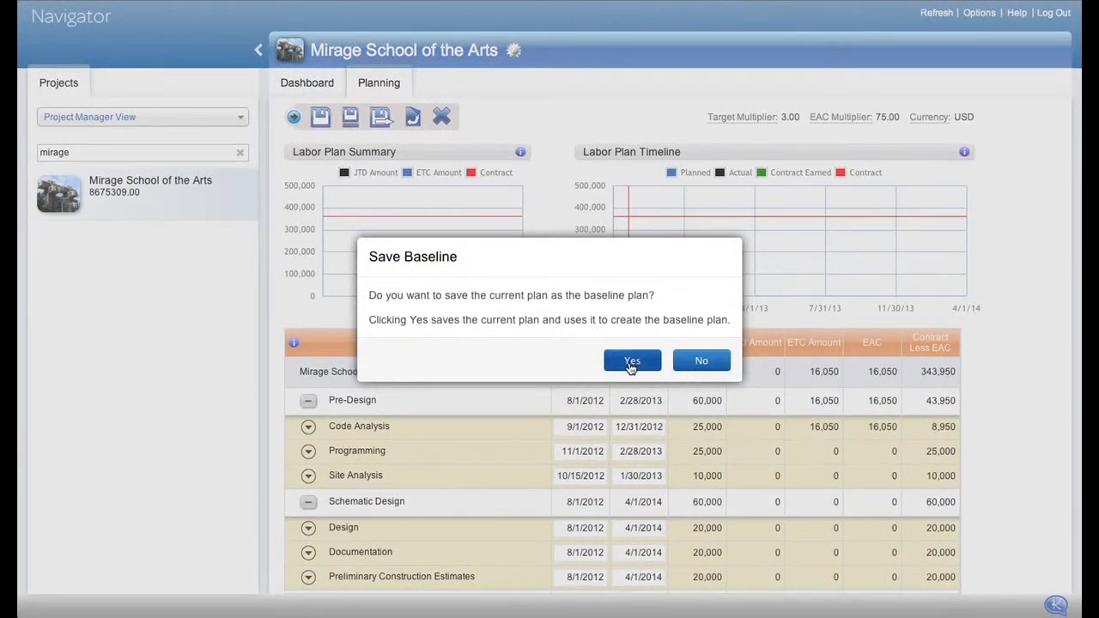
{"action": "left_click", "coordinate": [632, 360]}
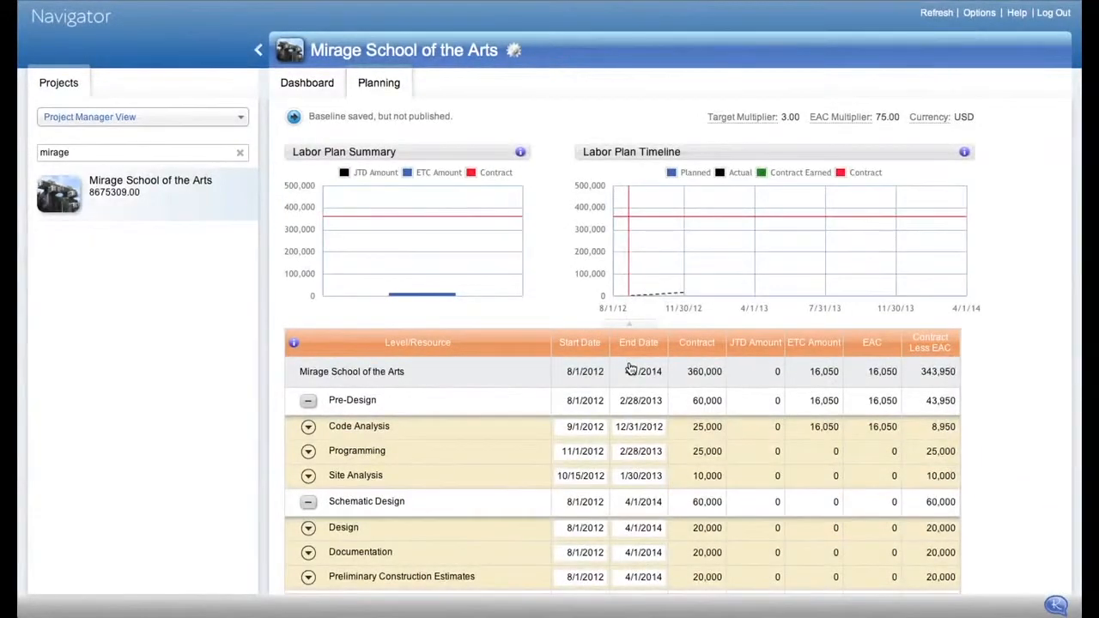
{"action": "left_click", "coordinate": [580, 425]}
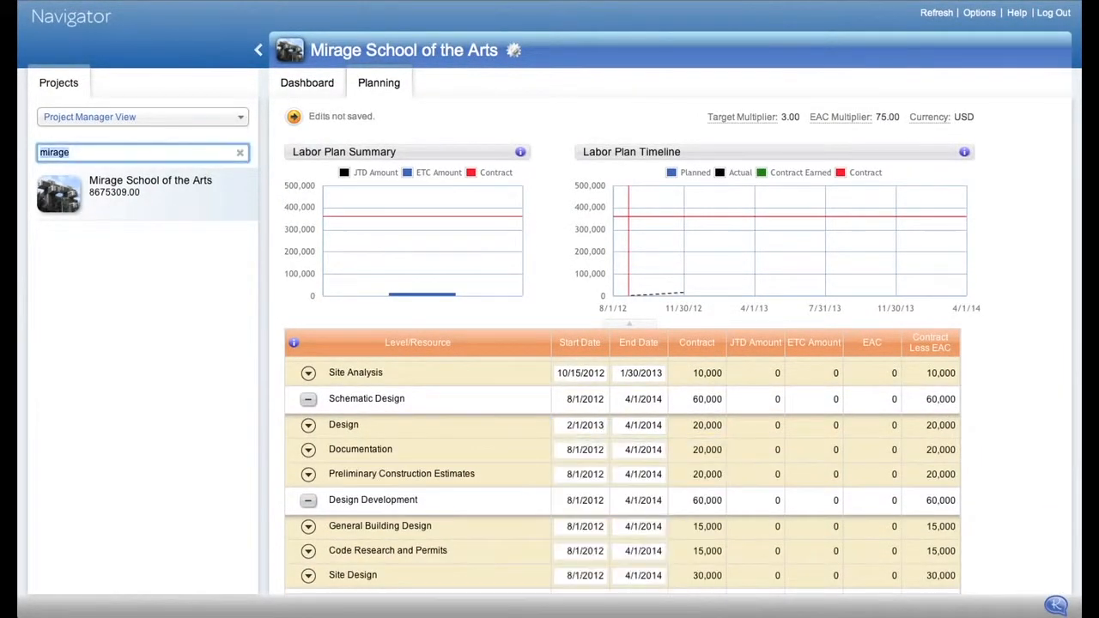
Reschedule Design to end 5/31/2013 and Documentation to start 3/1/2013
{"action": "left_click", "coordinate": [639, 425]}
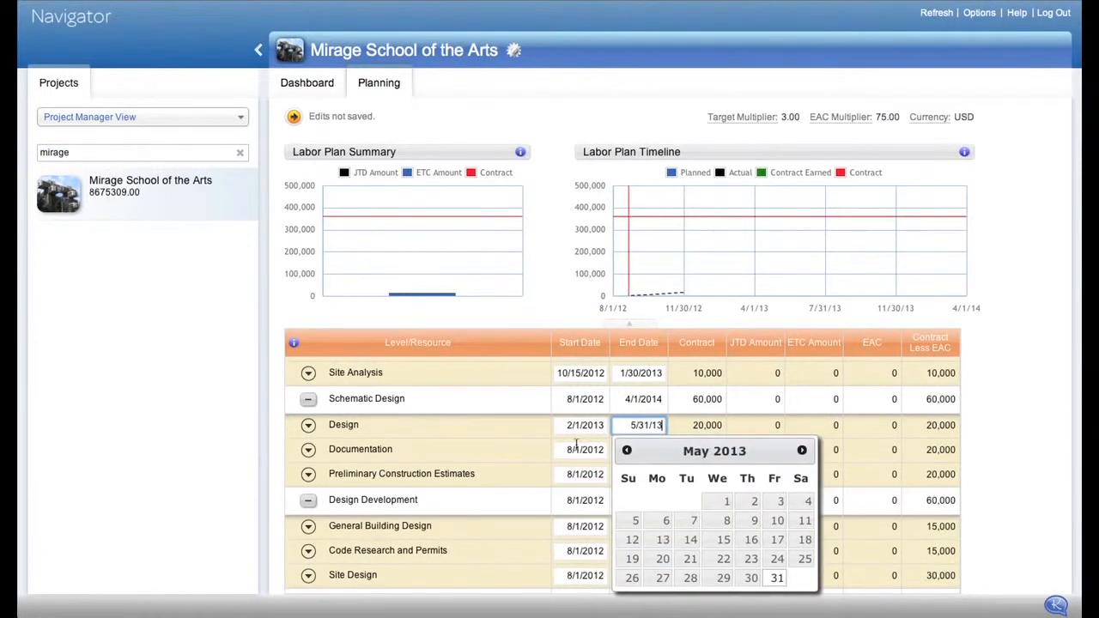
{"action": "left_click", "coordinate": [580, 449]}
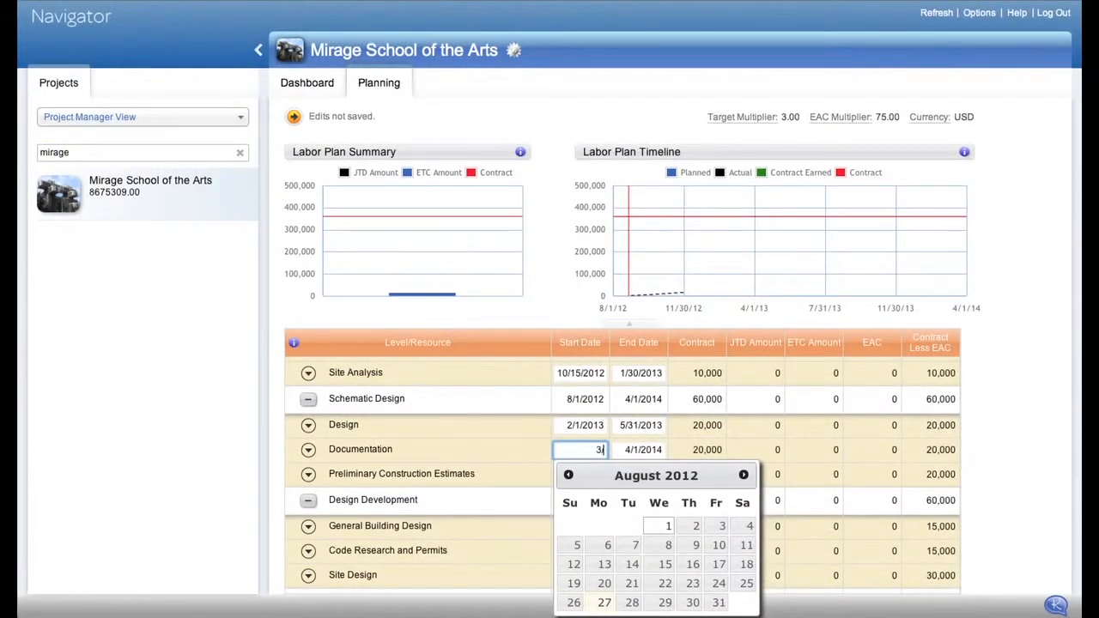
{"action": "left_click", "coordinate": [579, 449]}
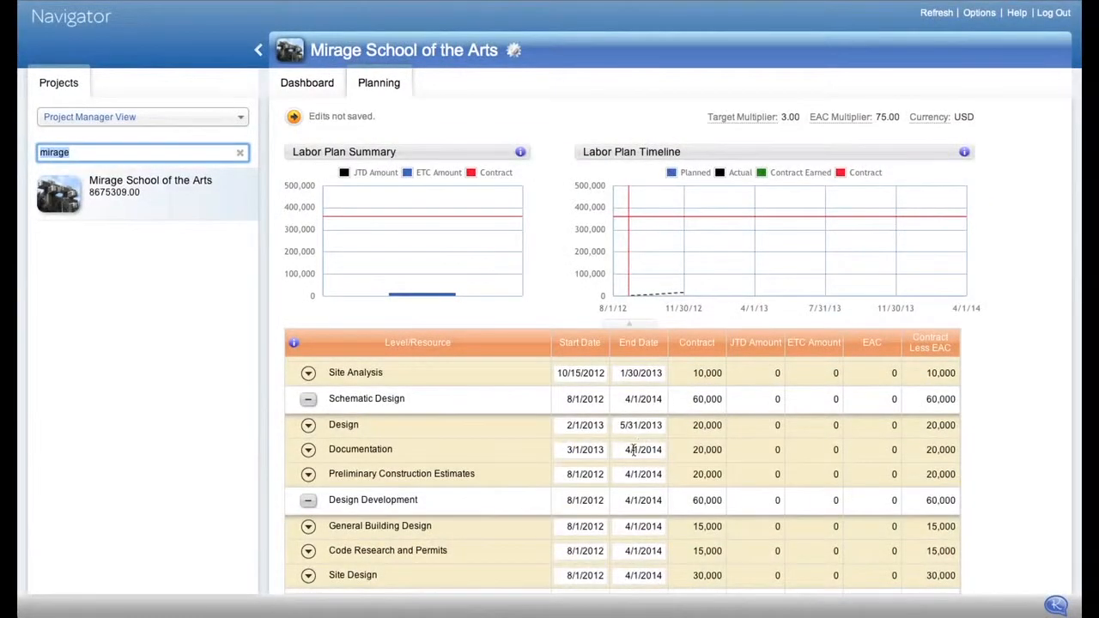
{"action": "left_click", "coordinate": [580, 474]}
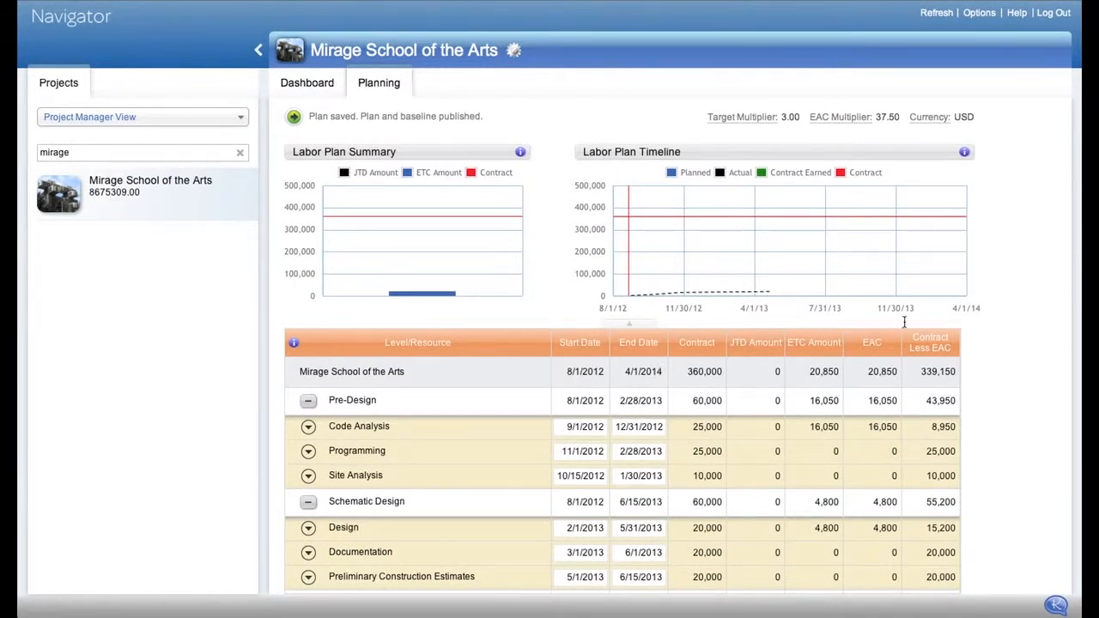
{"action": "mouse_move", "coordinate": [994, 357]}
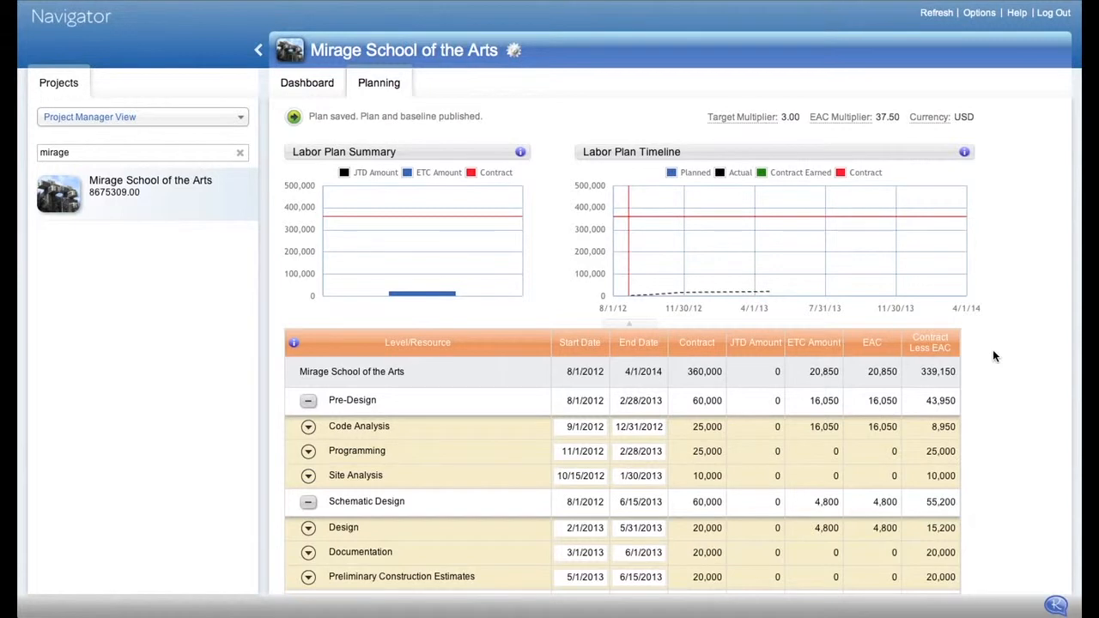
{"action": "mouse_move", "coordinate": [547, 412]}
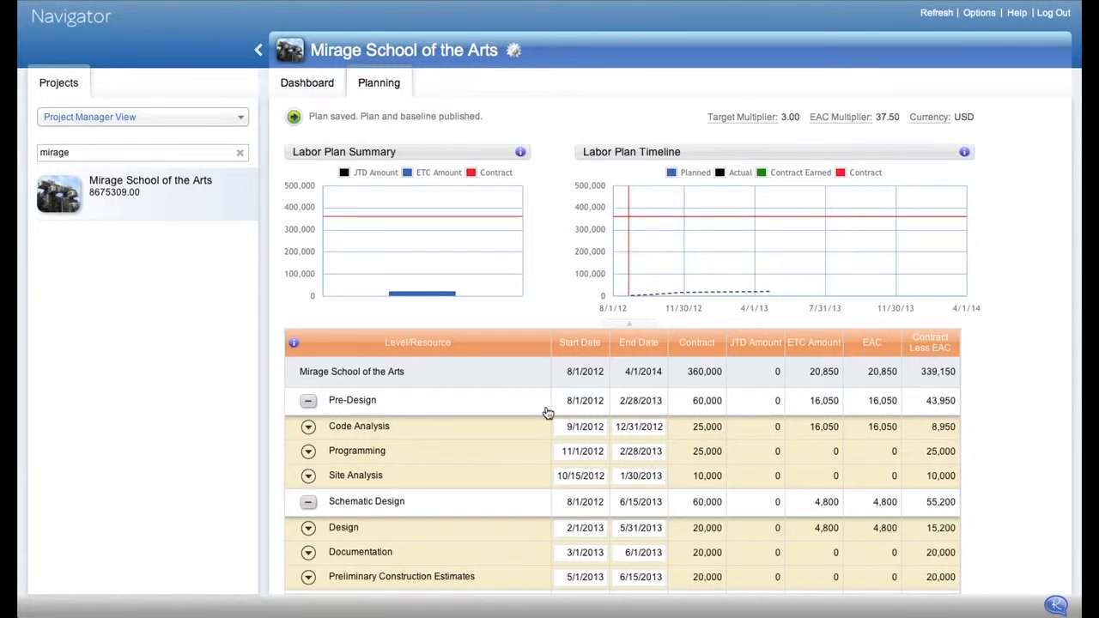